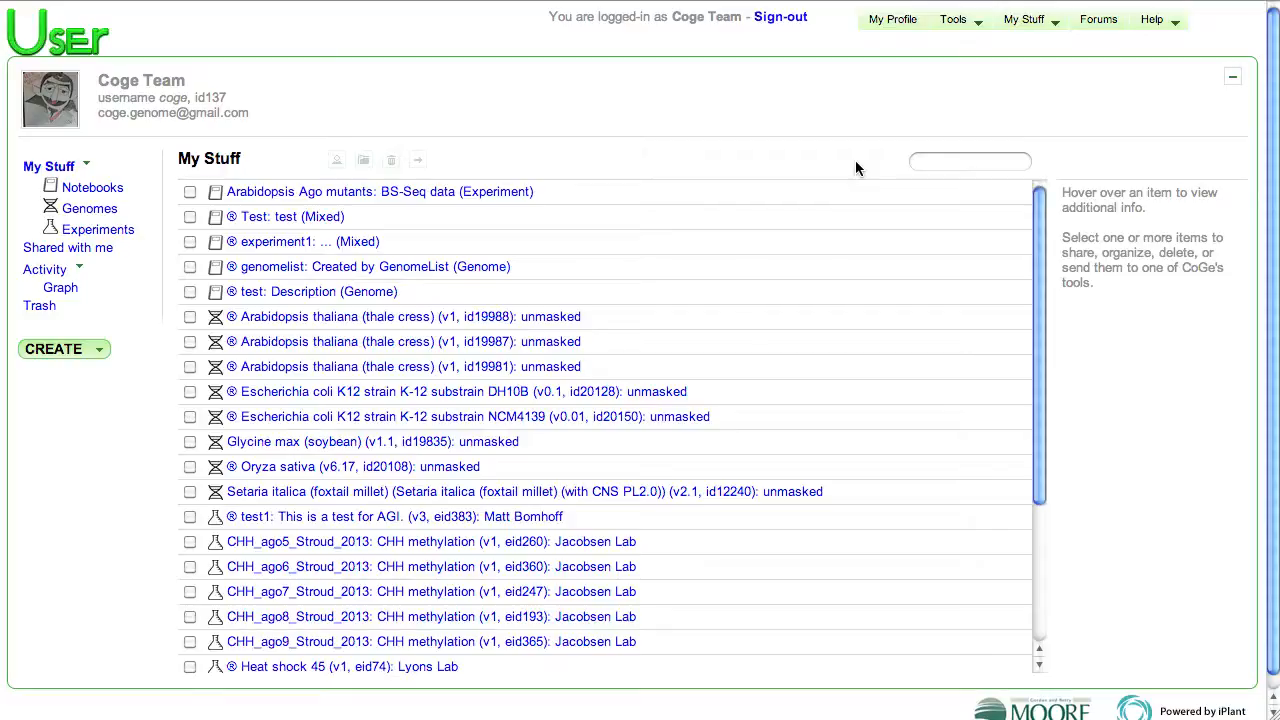
mouse_move(840, 188)
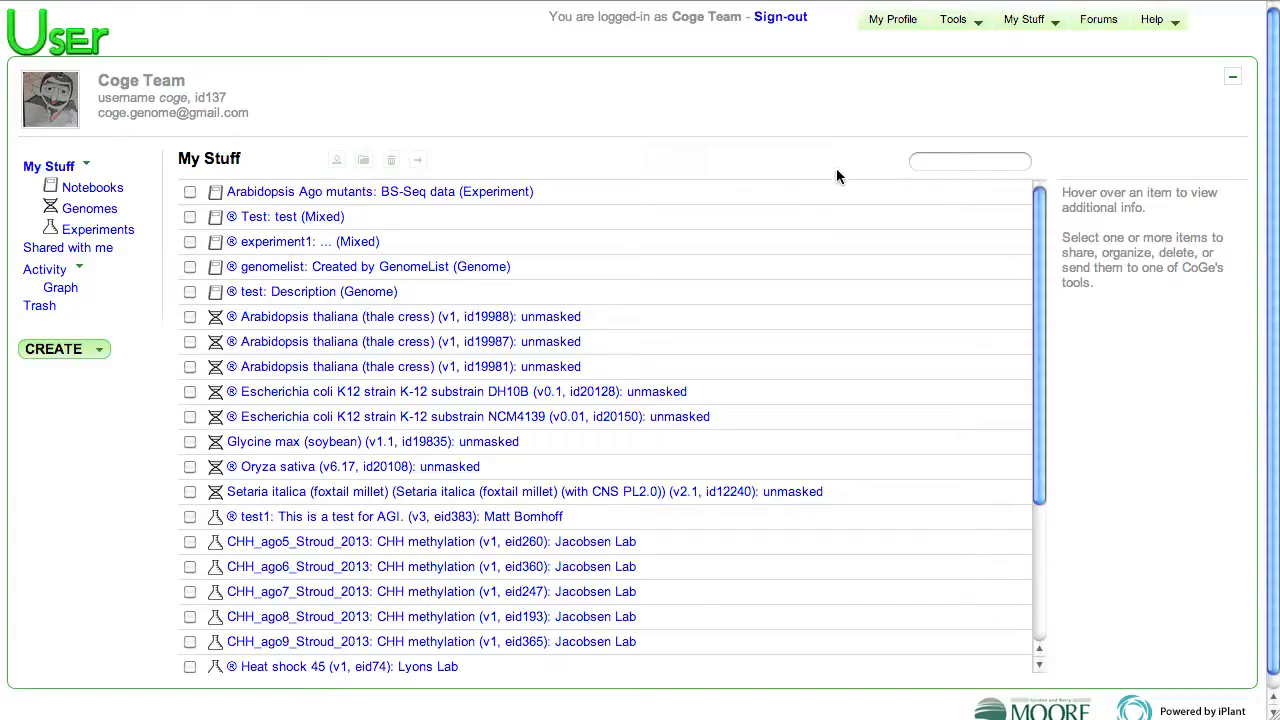
mouse_move(238, 386)
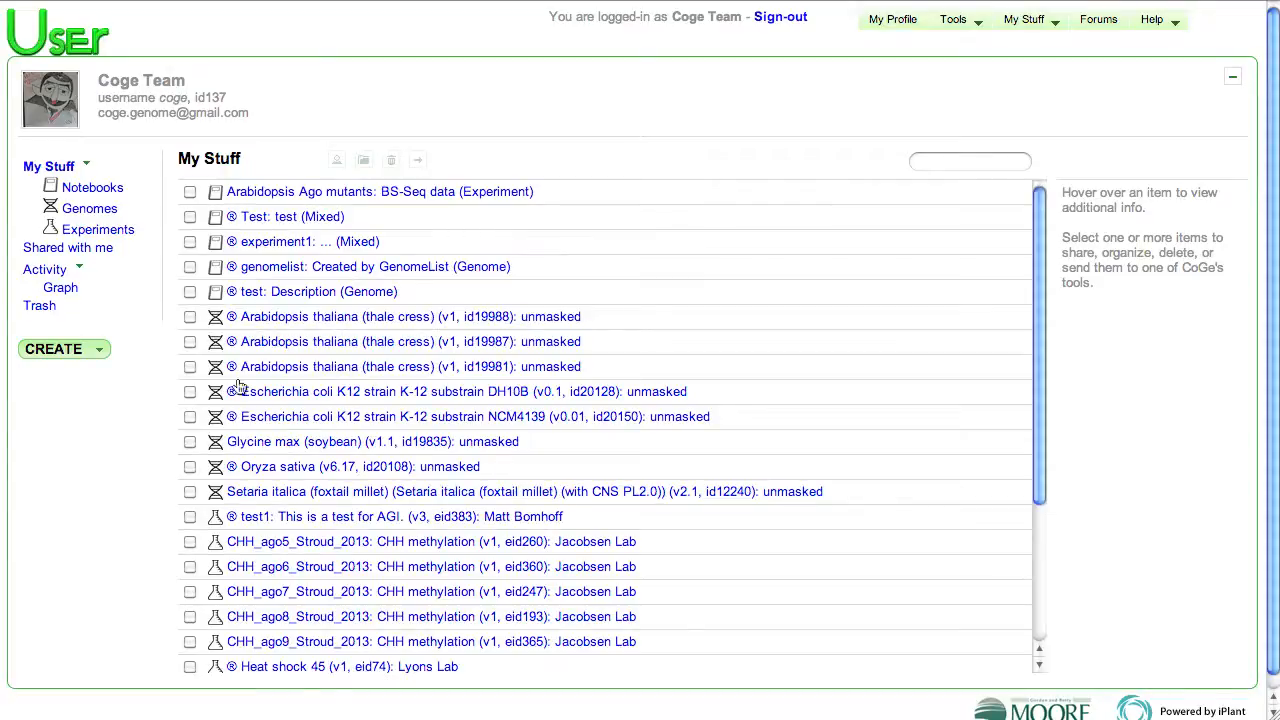
- Filter My Stuff to experiments only and preview the Heat shock 45 experiment's details
click(98, 228)
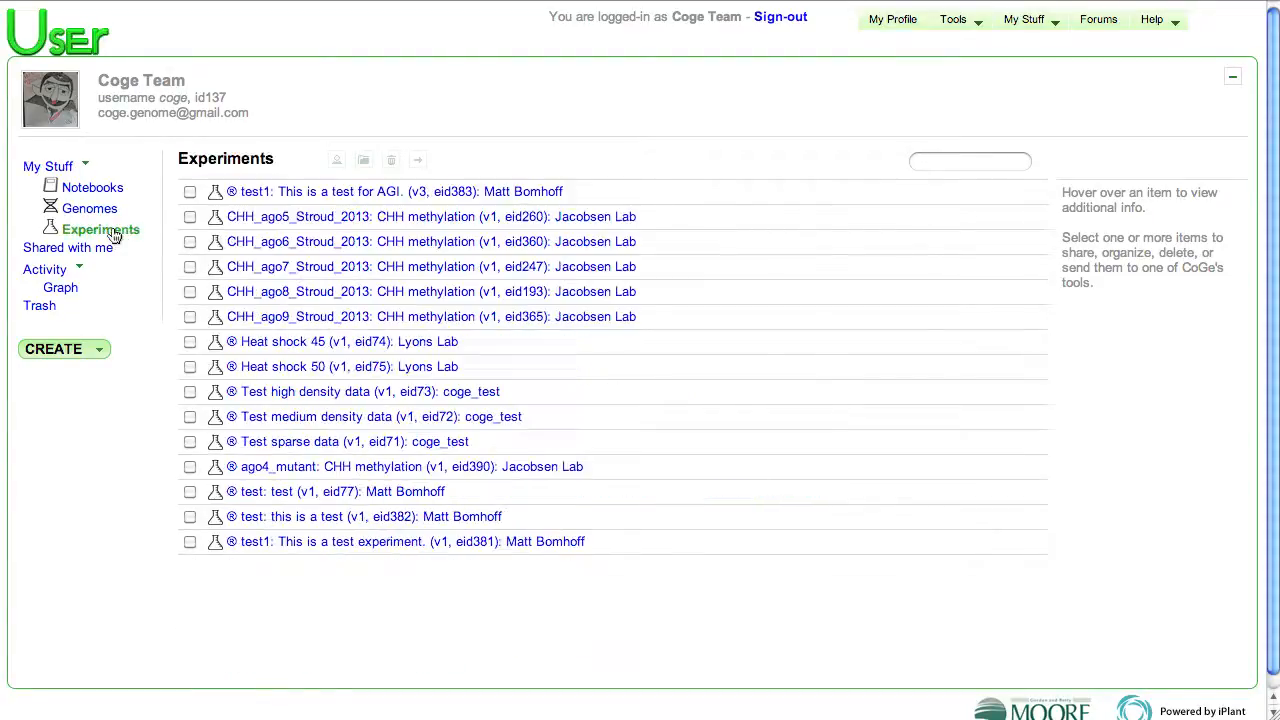
mouse_move(260, 240)
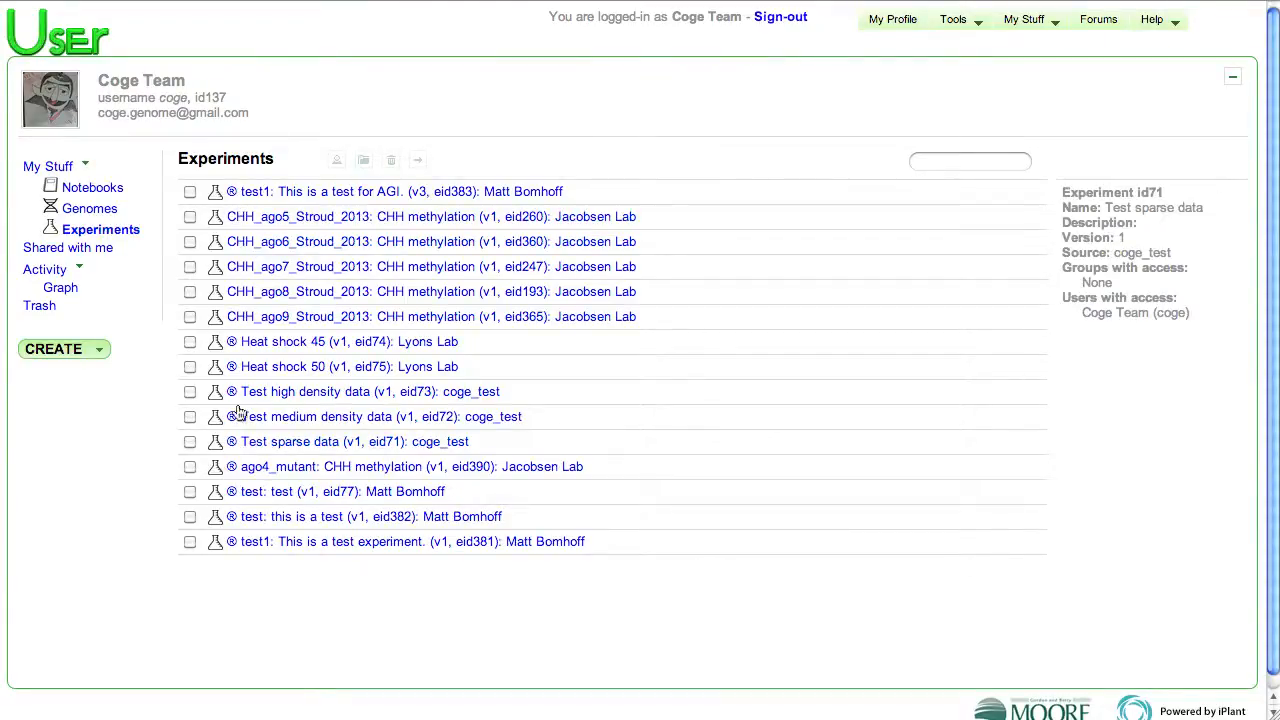
click(348, 340)
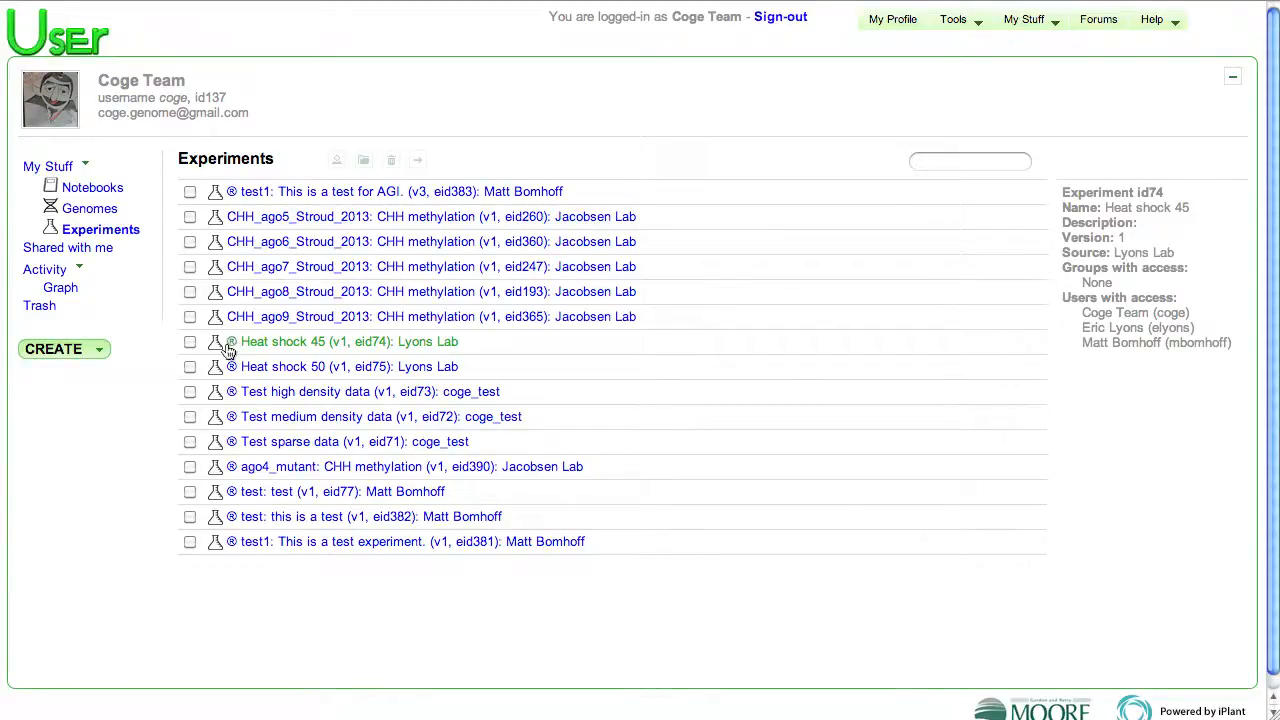
mouse_move(304, 458)
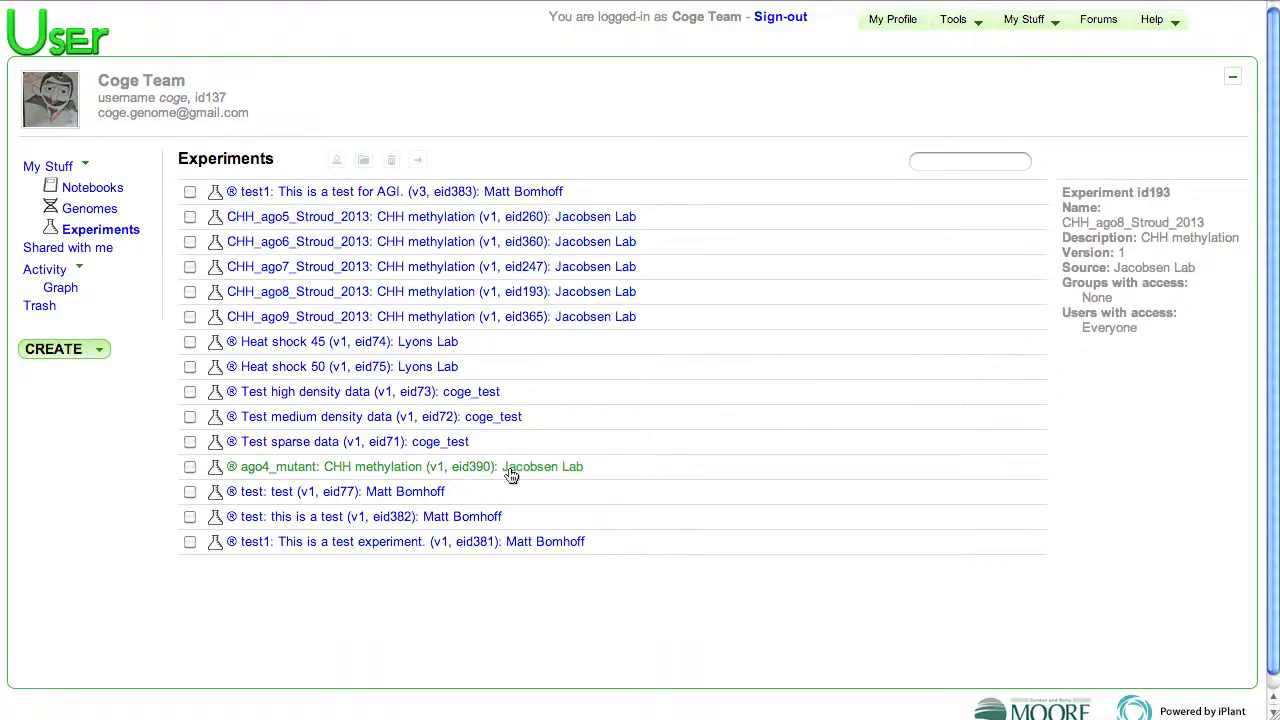
- View ago4_mutant's Arabidopsis chromosome 1 in GenomeView, moving along it with overlay tracks listed and the viewer chooser shown
click(284, 466)
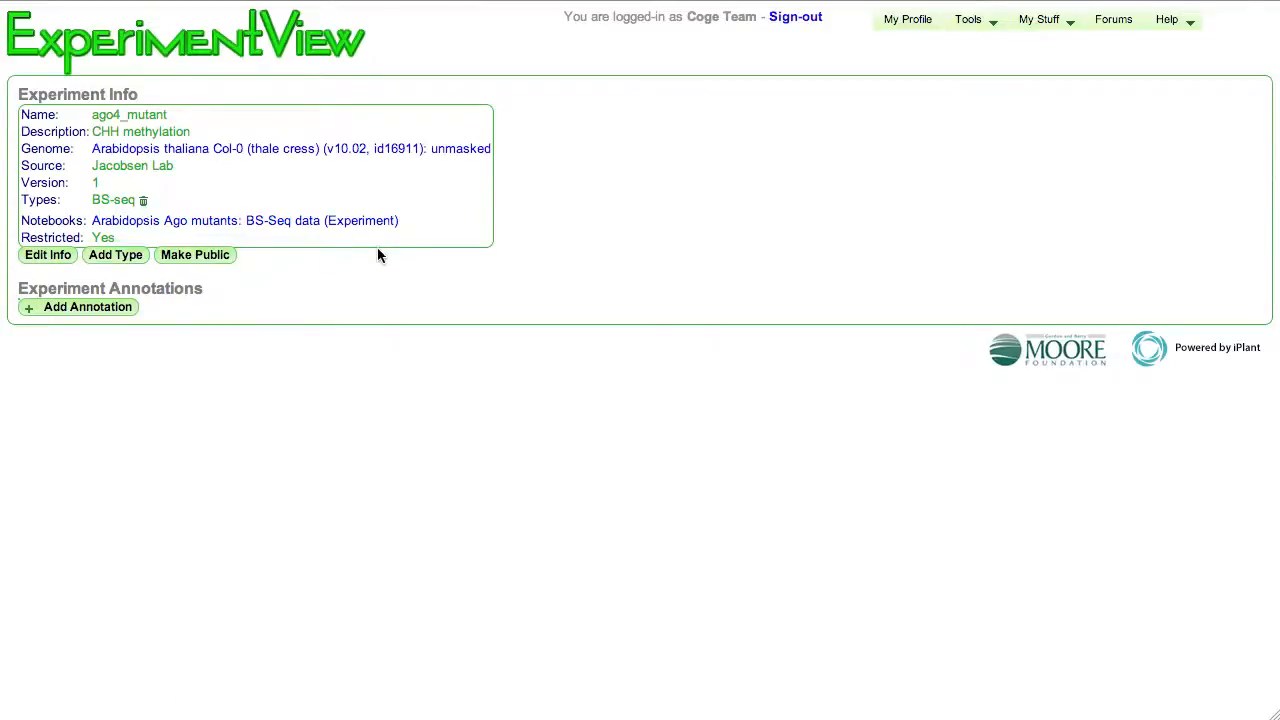
click(290, 148)
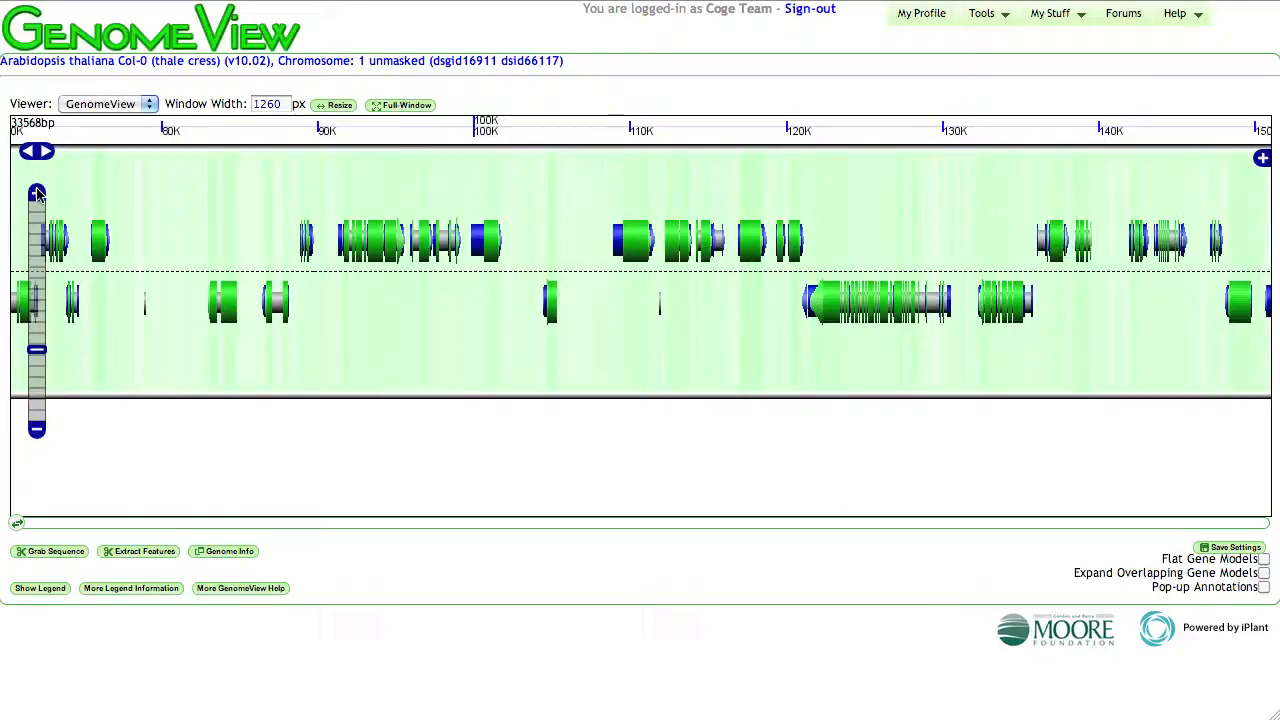
click(36, 206)
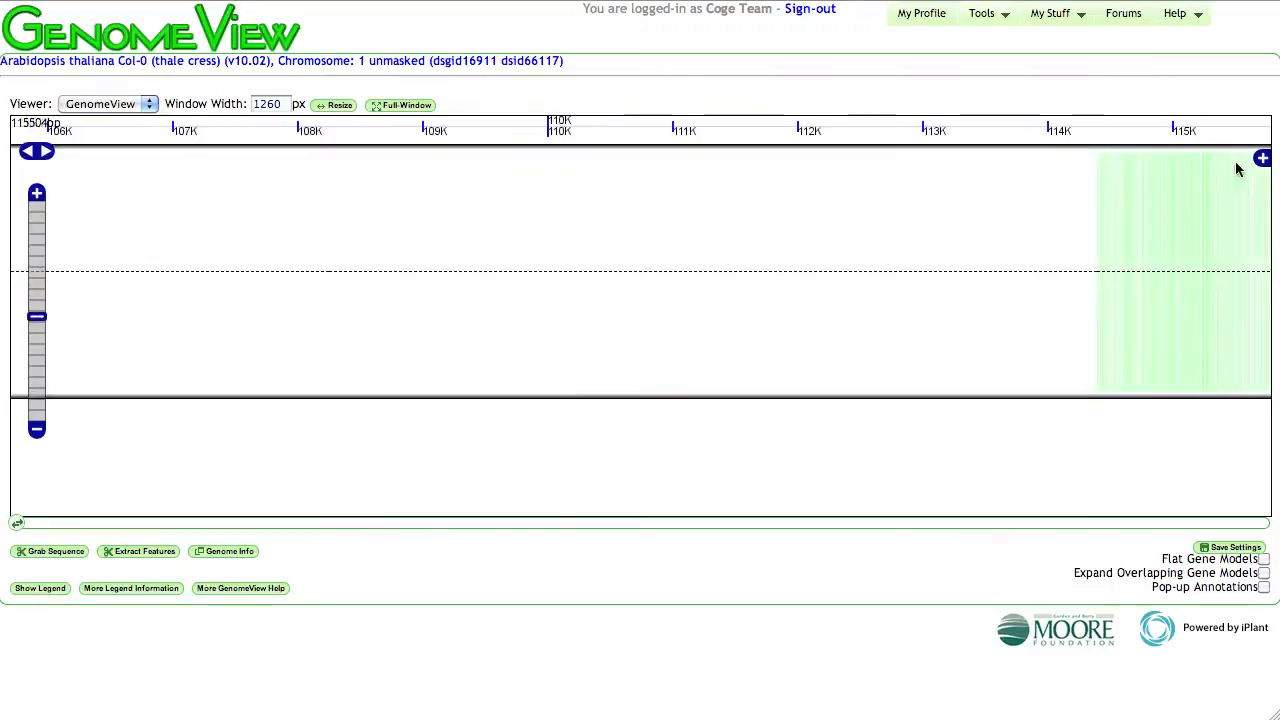
click(1262, 158)
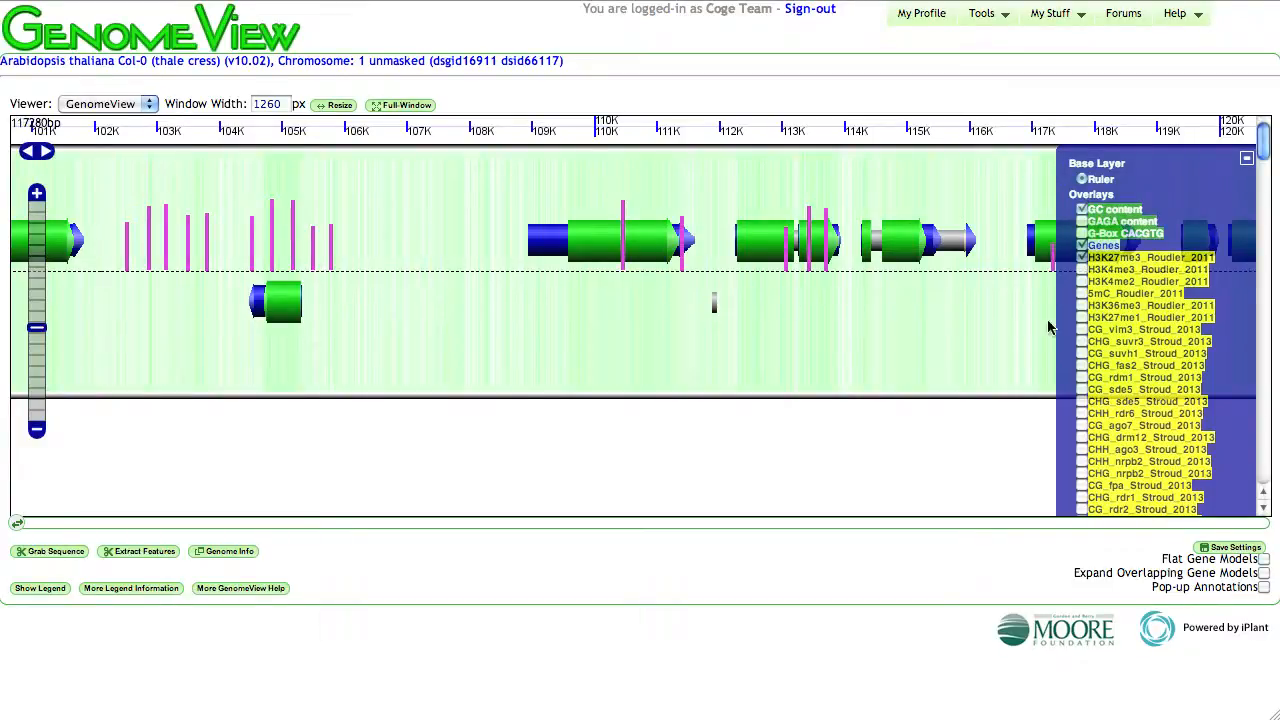
click(108, 104)
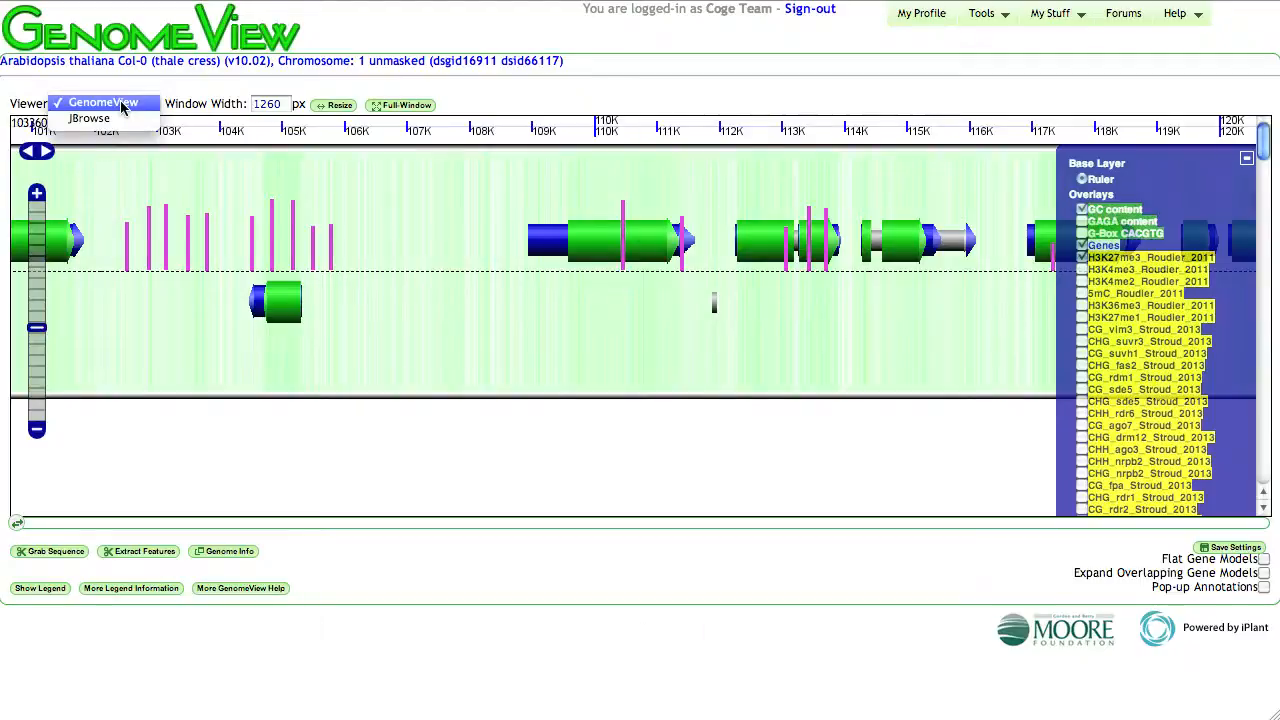
- Switch the viewer to JBrowse and add the CG_Col-0_Stroud_2013 track, zooming in on the genes
click(88, 118)
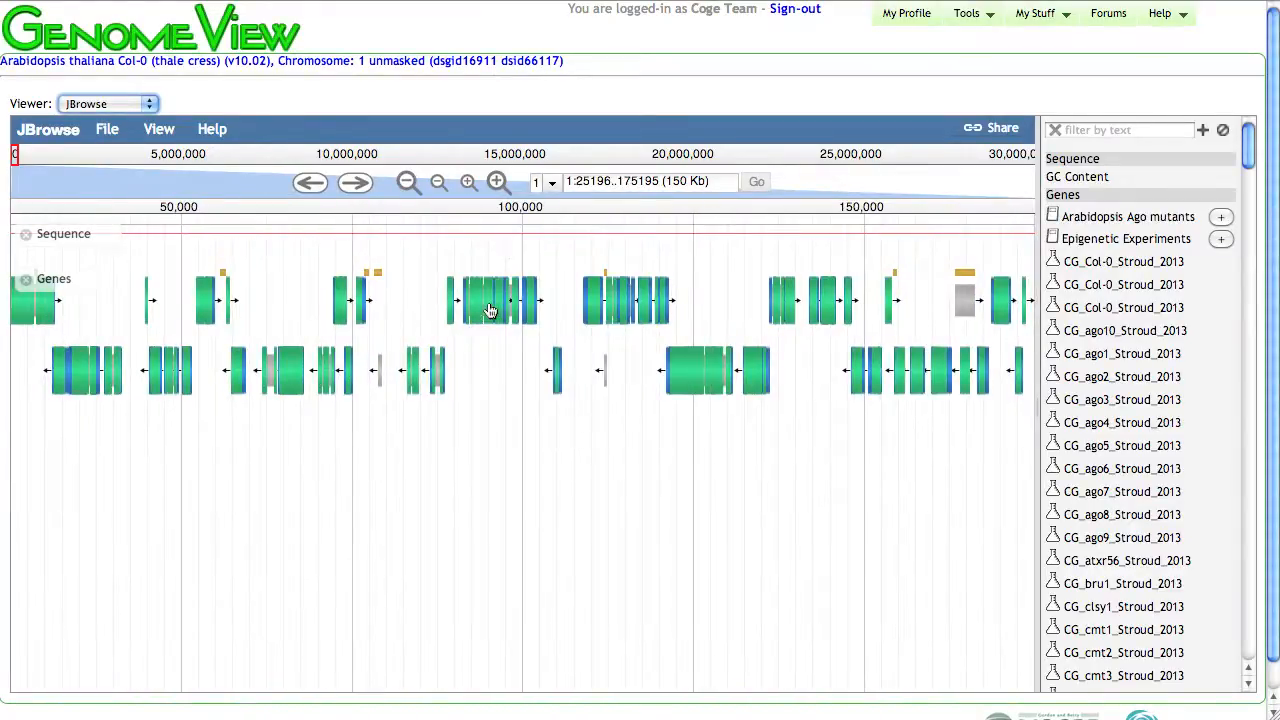
click(490, 300)
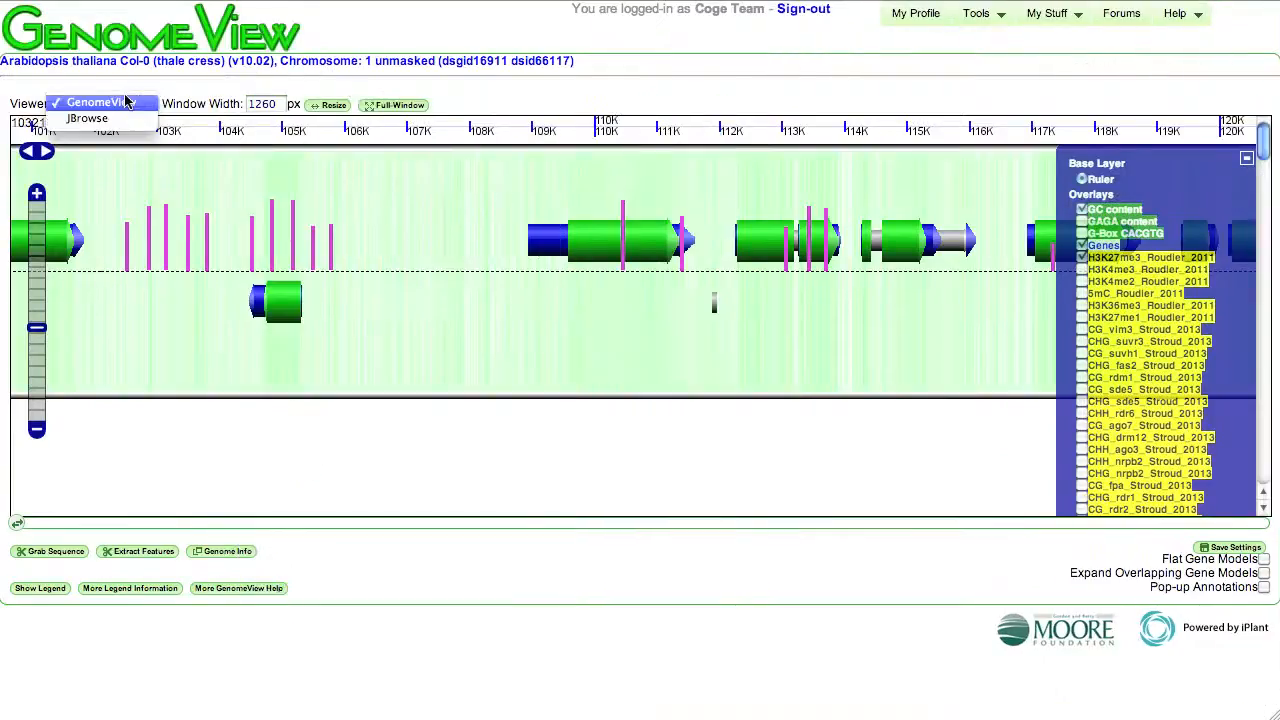
click(88, 118)
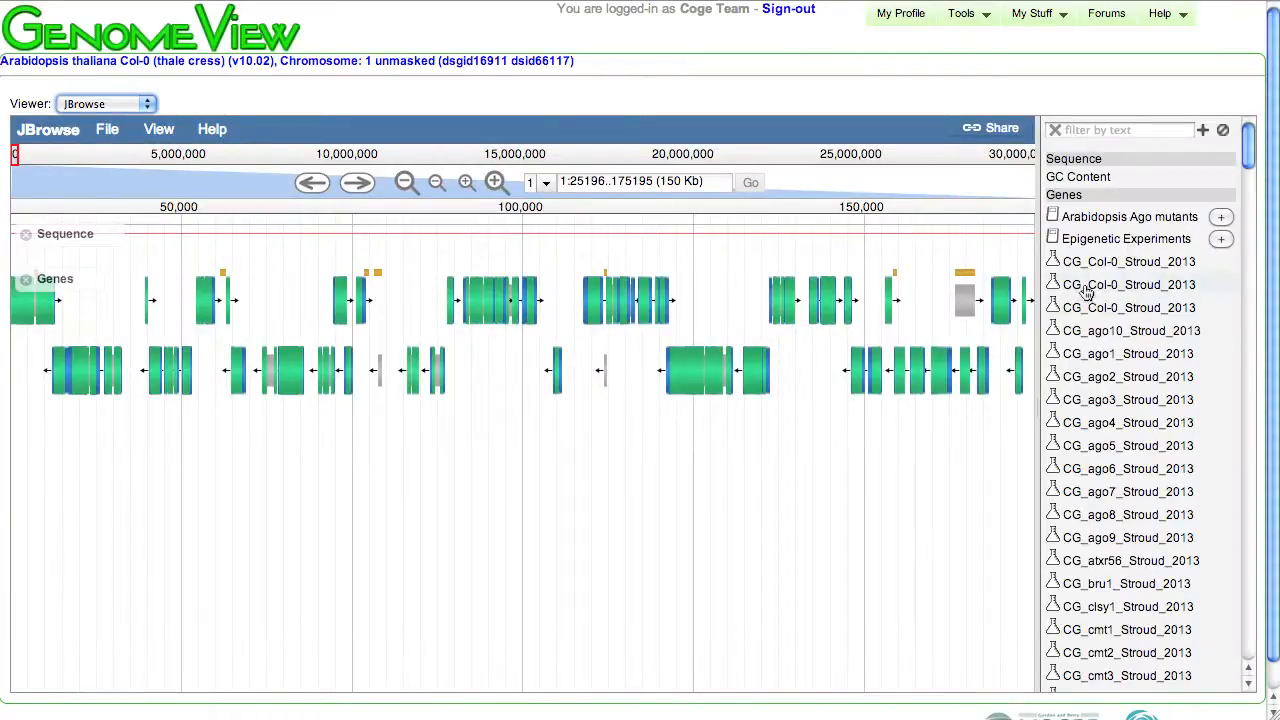
click(1128, 284)
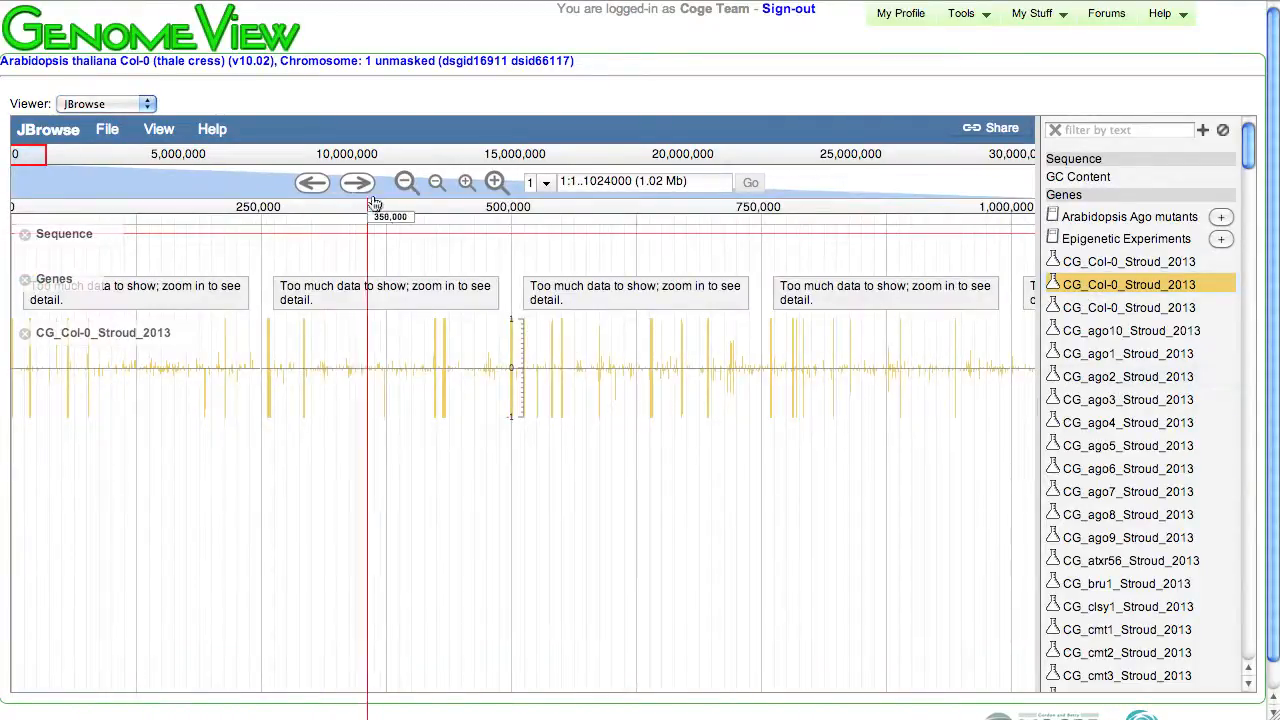
click(496, 182)
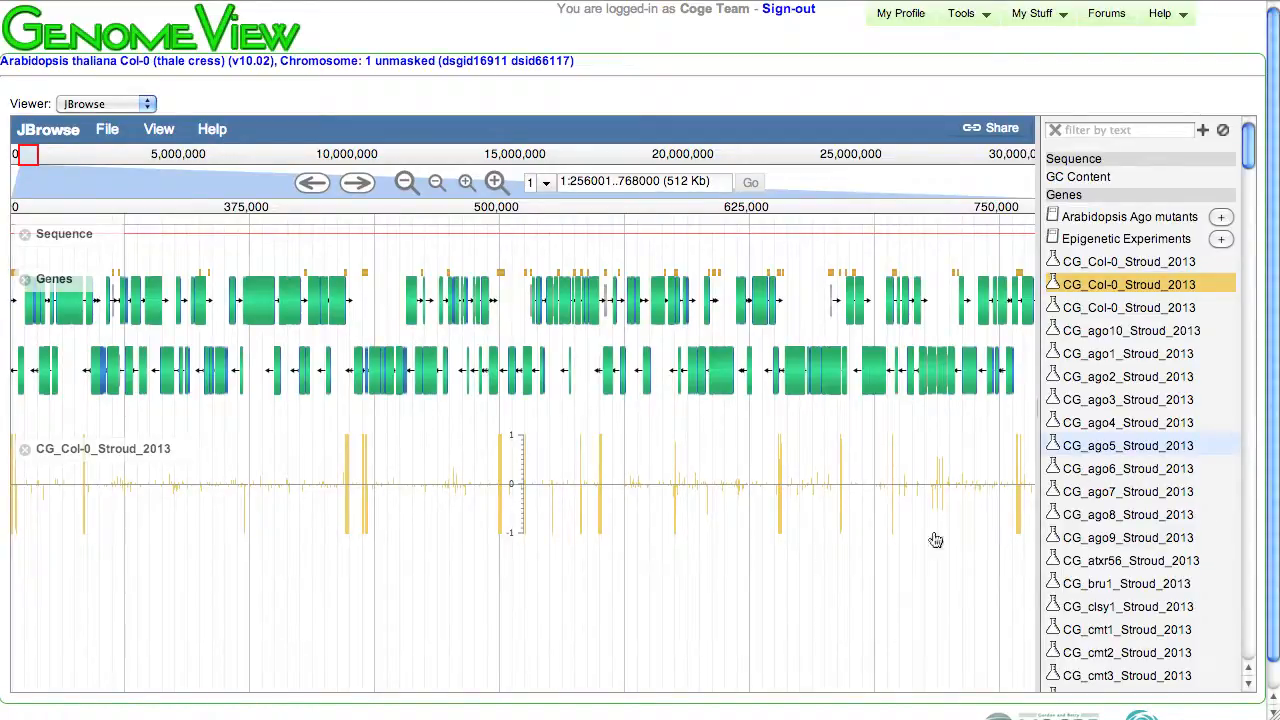
- Add the CG_ago5_Stroud_2013 and GC Content tracks beneath the gene models at closer zoom
click(1128, 444)
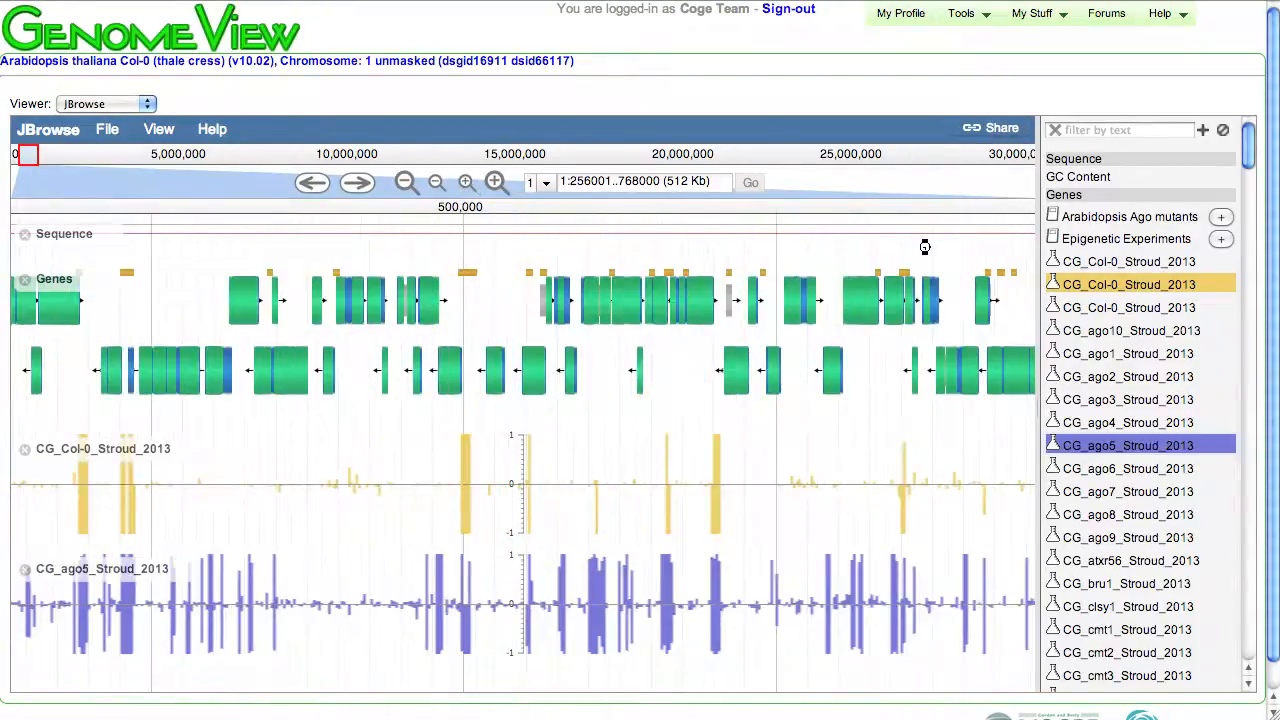
click(464, 180)
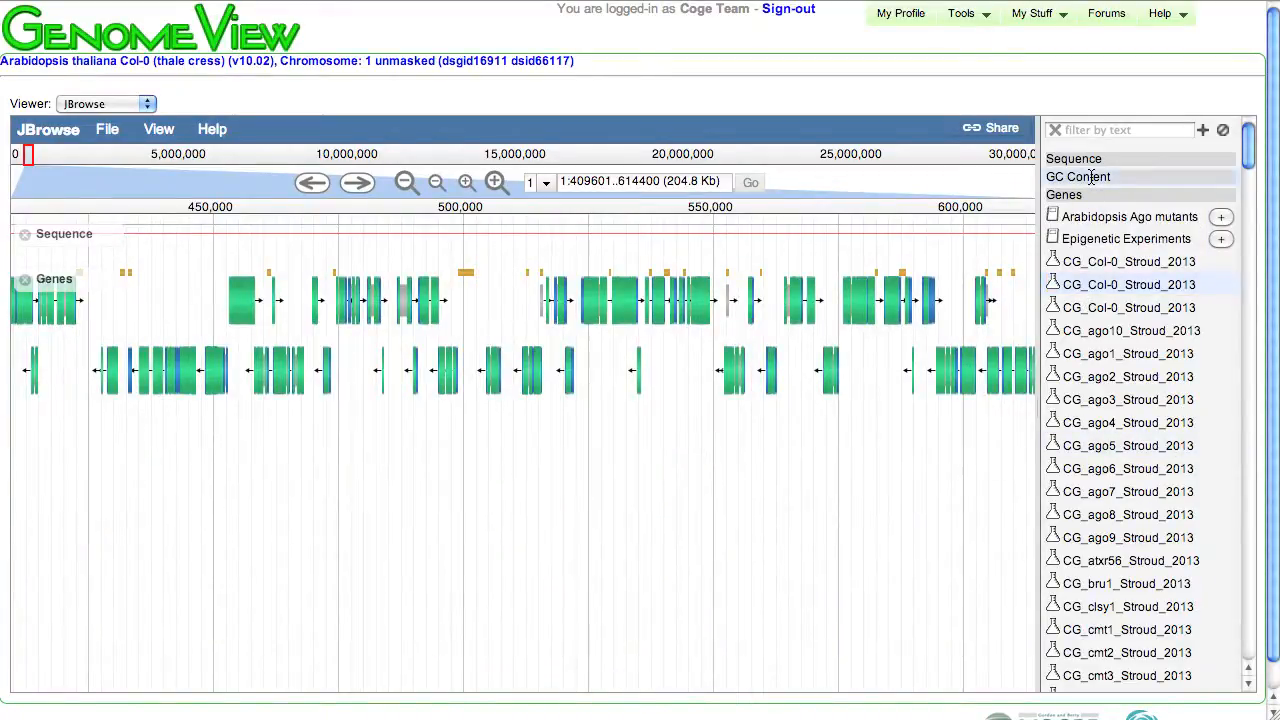
click(1078, 176)
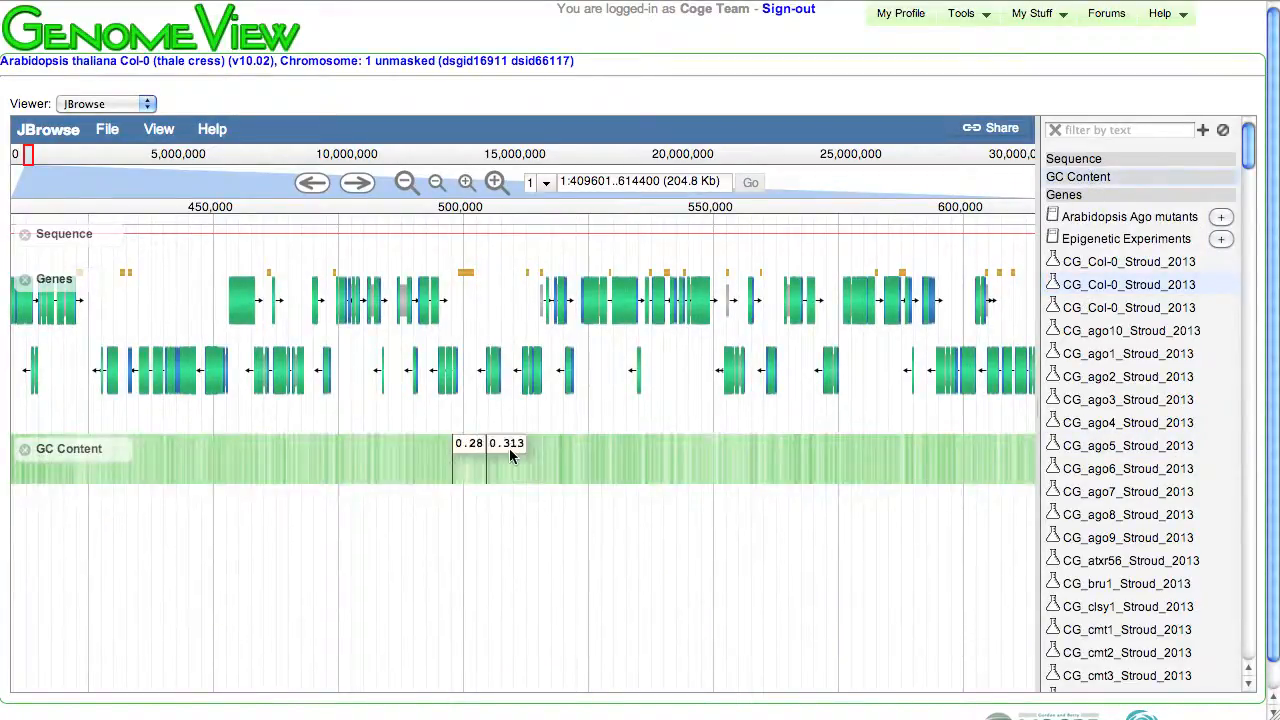
mouse_move(540, 452)
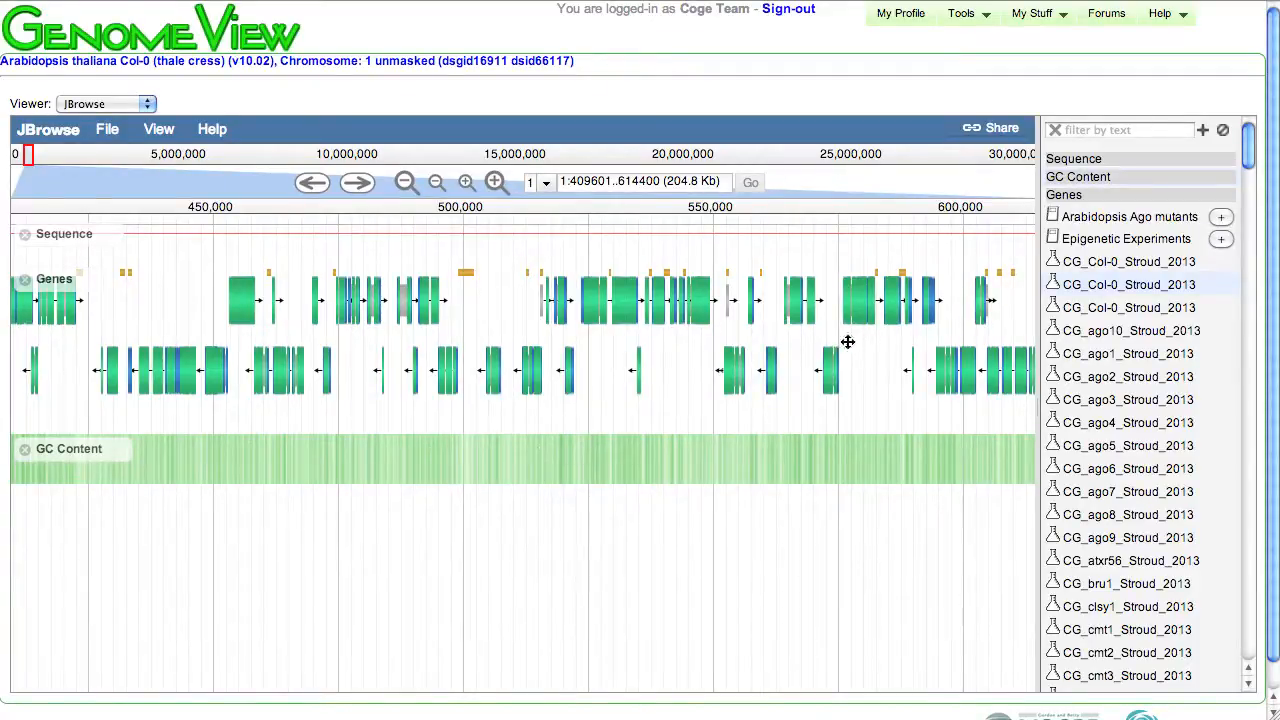
click(1220, 216)
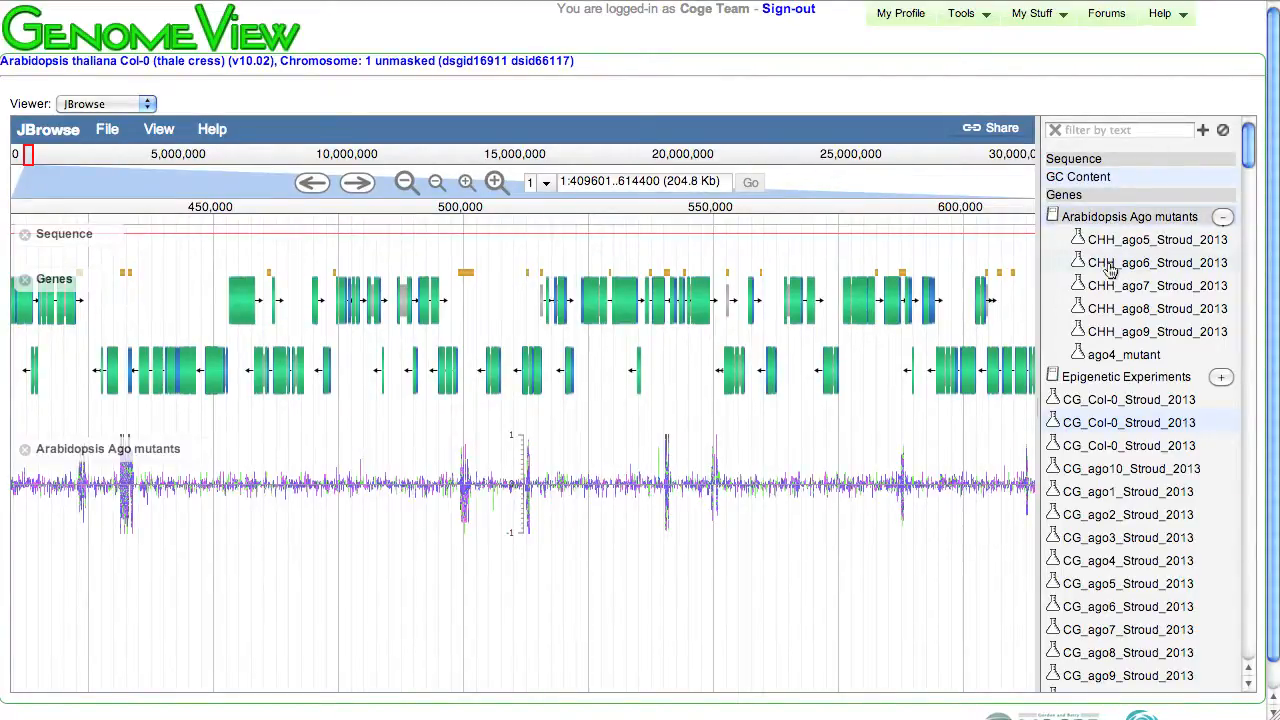
mouse_move(1096, 292)
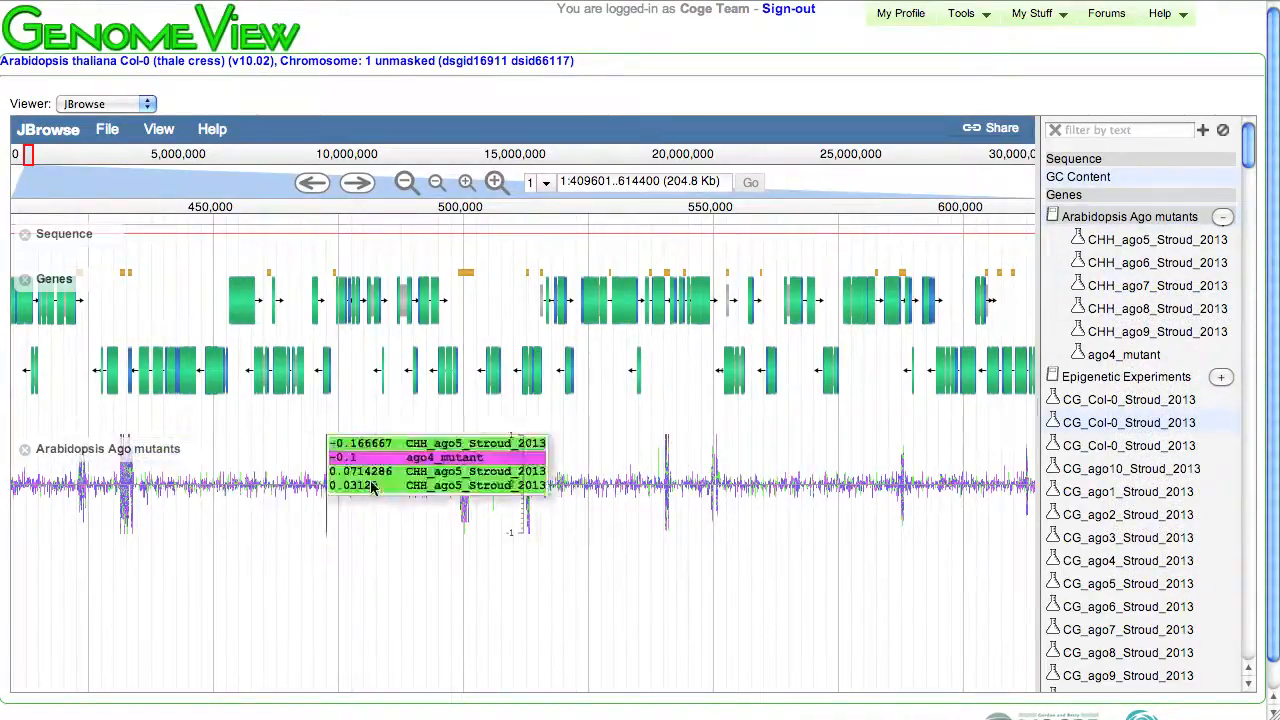
mouse_move(672, 490)
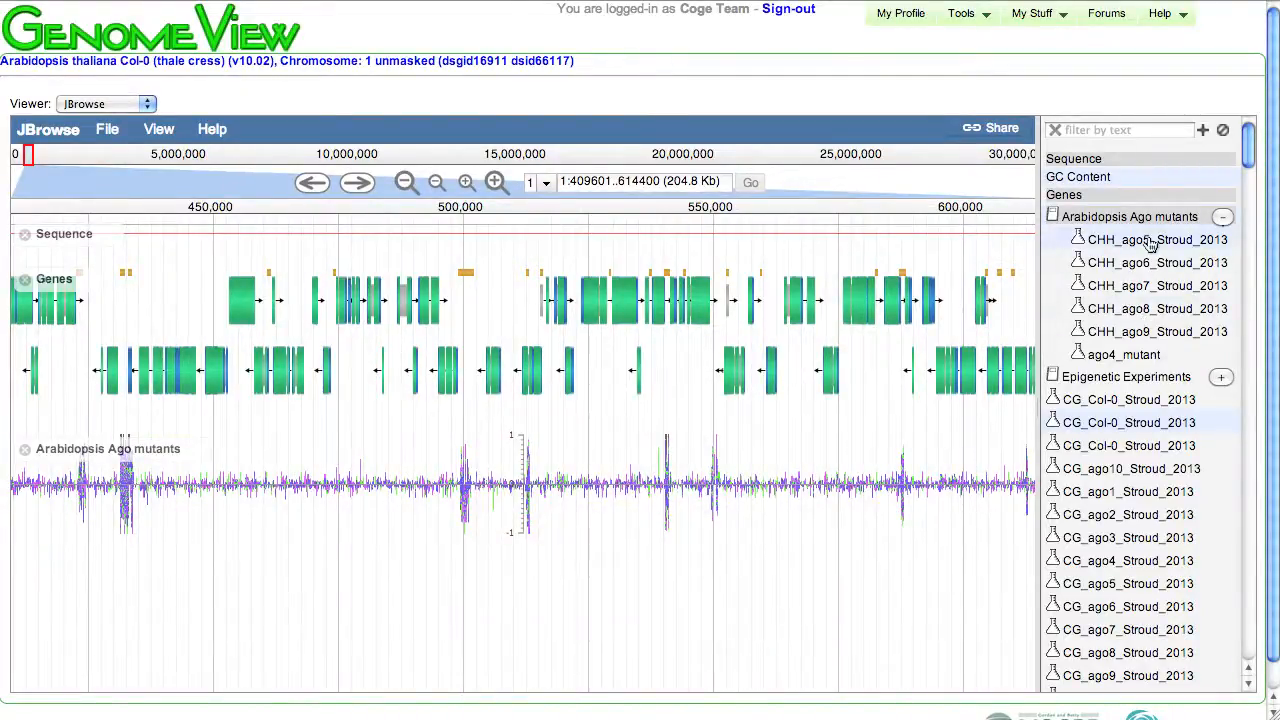
- Display the CHH_ago5_Stroud_2013 track at about 9 Kb and set the Ago mutants track to show its average
click(1156, 240)
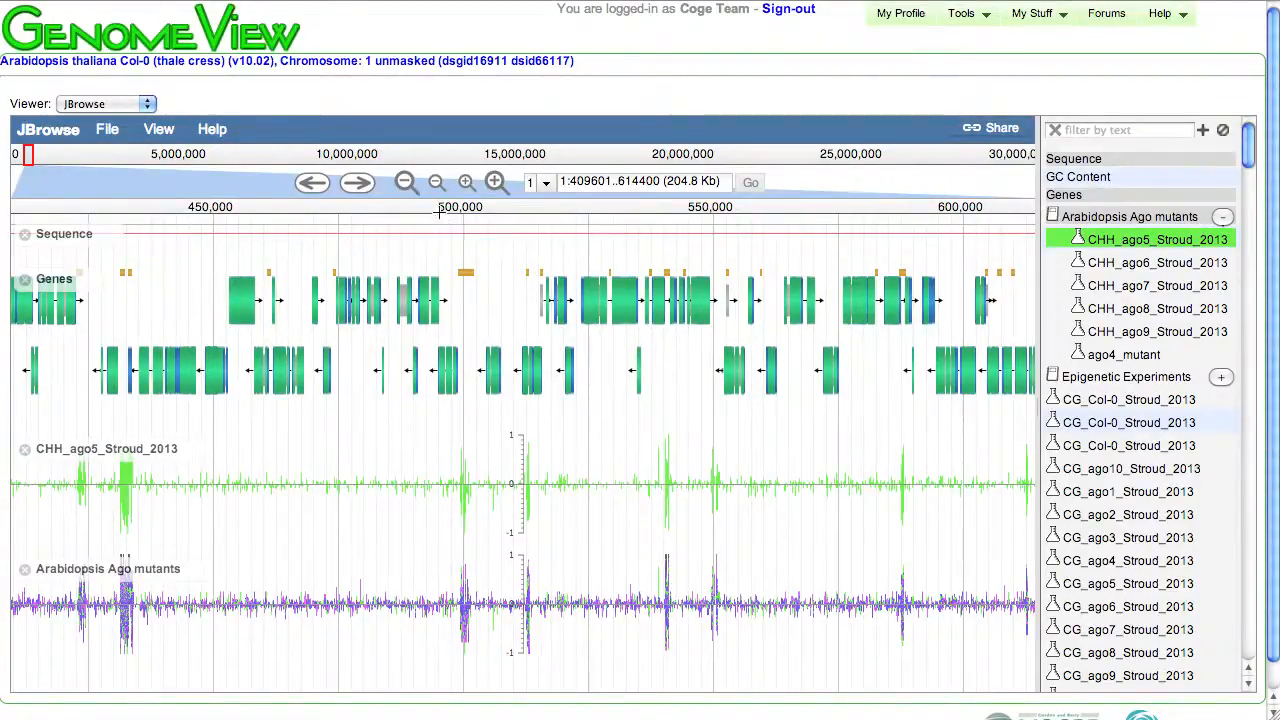
click(494, 180)
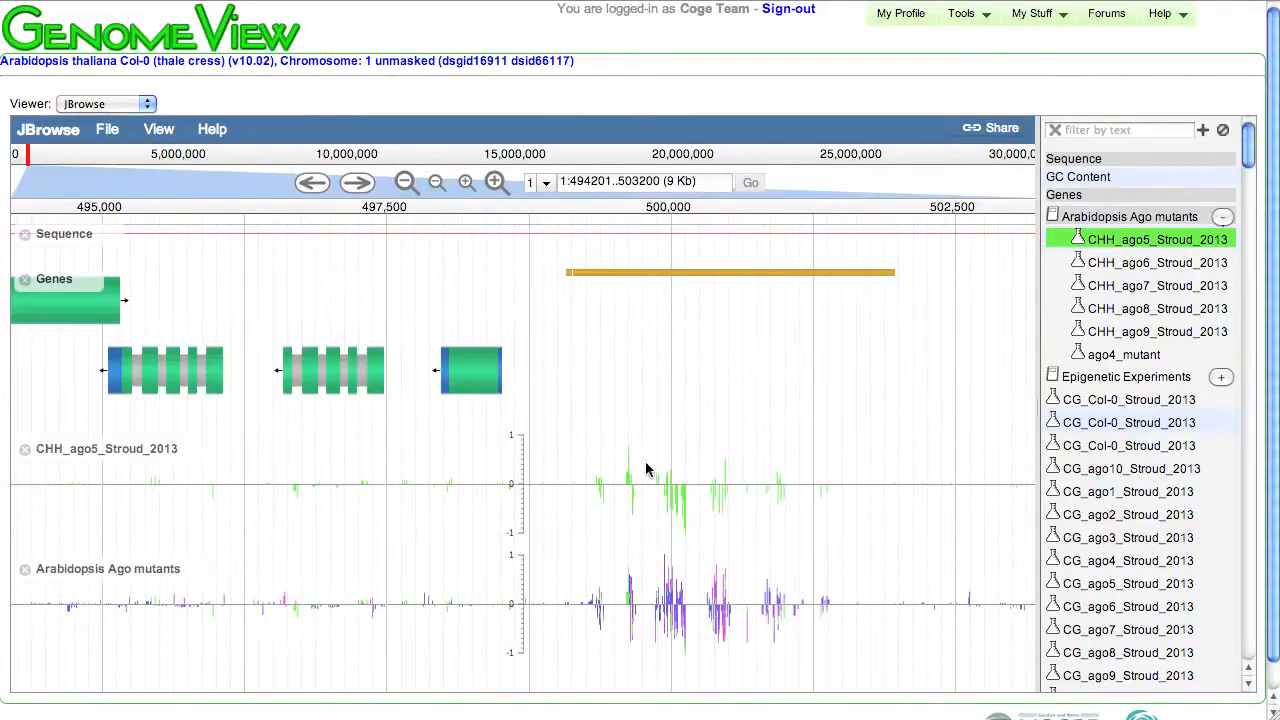
mouse_move(728, 576)
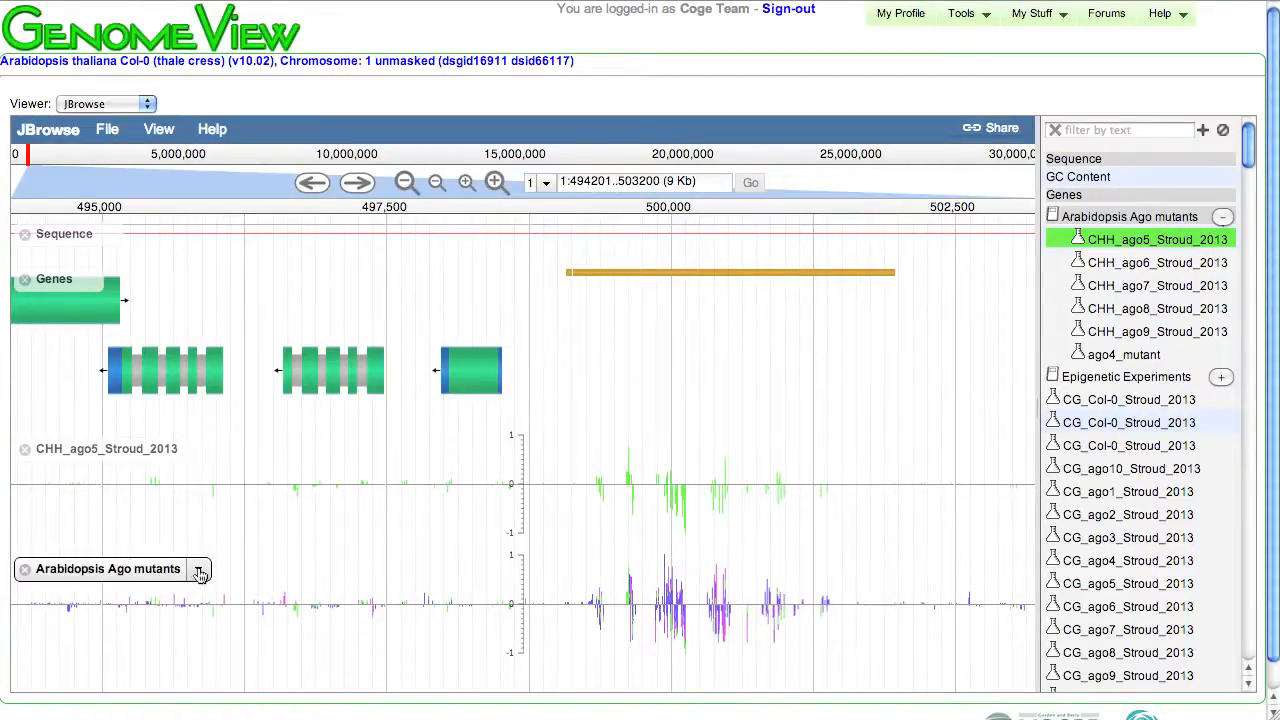
click(200, 572)
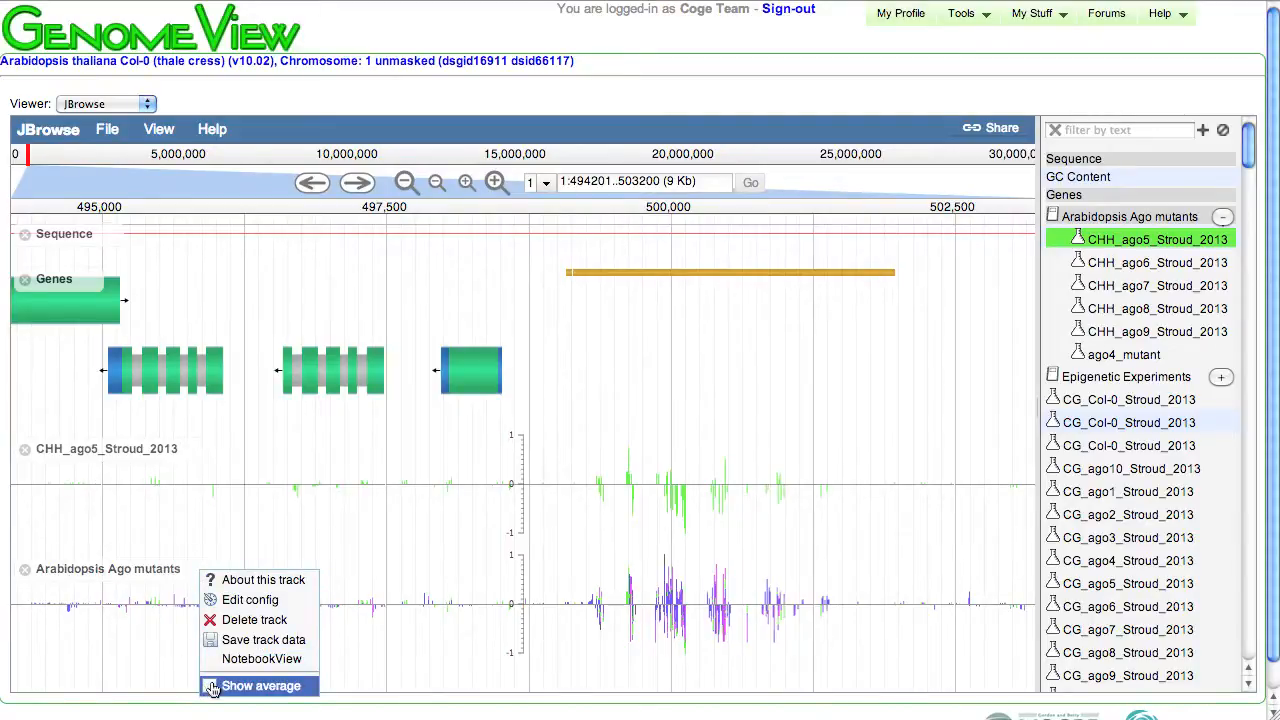
click(260, 684)
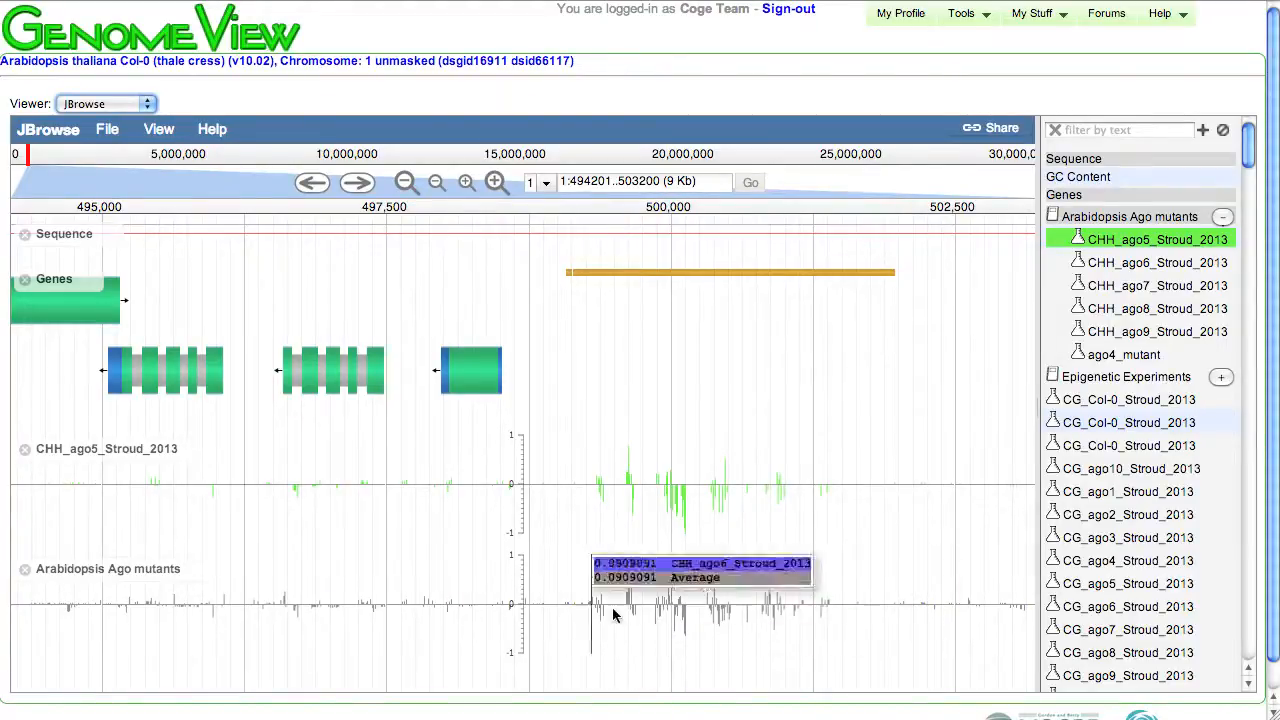
mouse_move(640, 592)
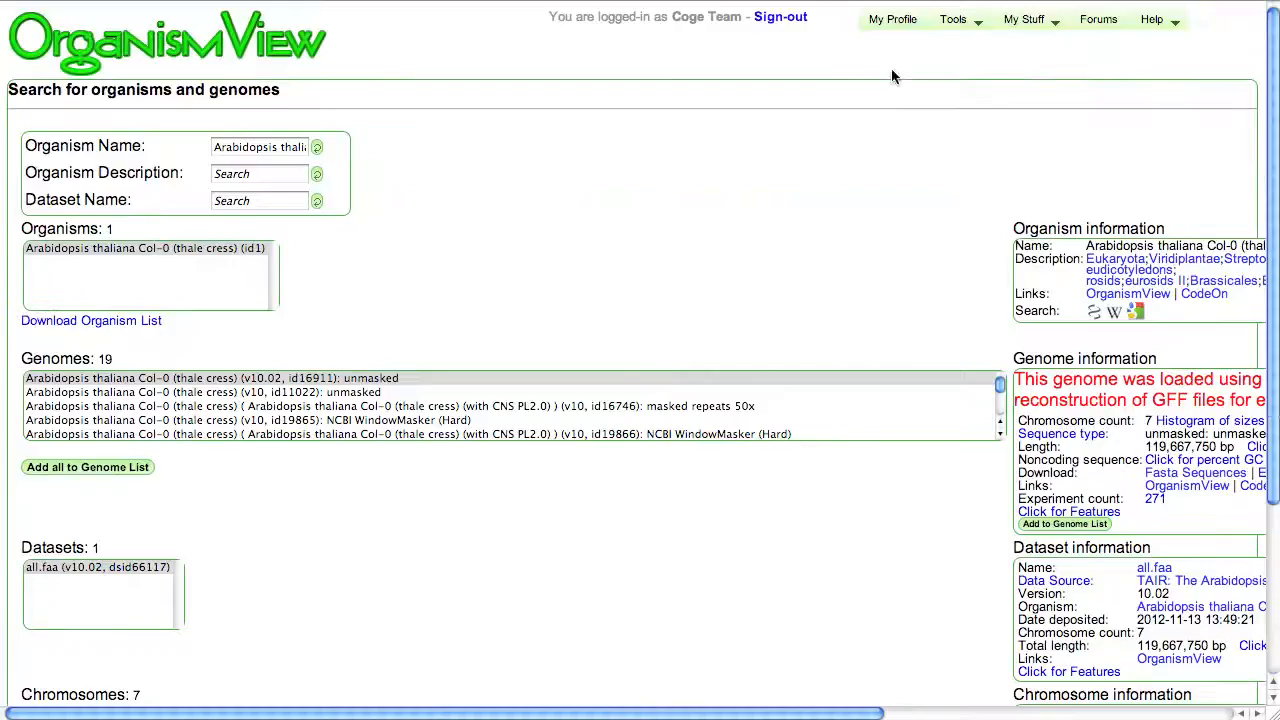
- Go to My Profile and open the Arabidopsis Ago mutants notebook
click(892, 20)
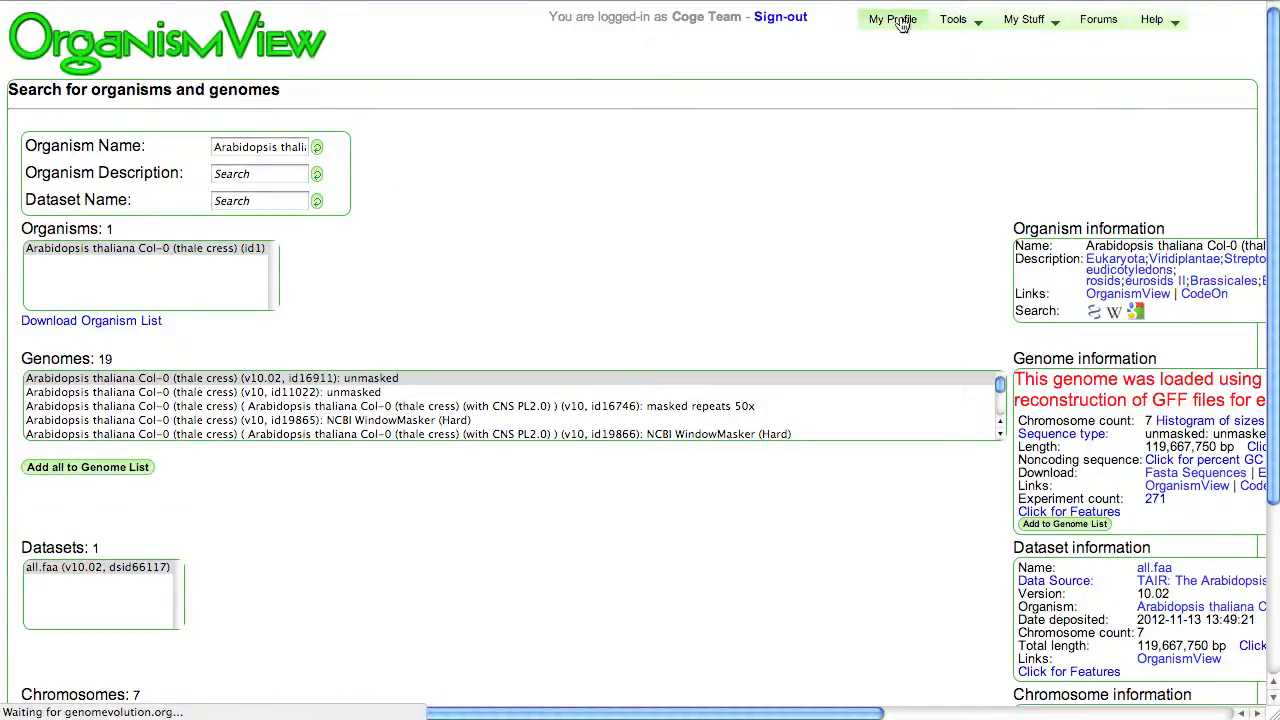
click(892, 20)
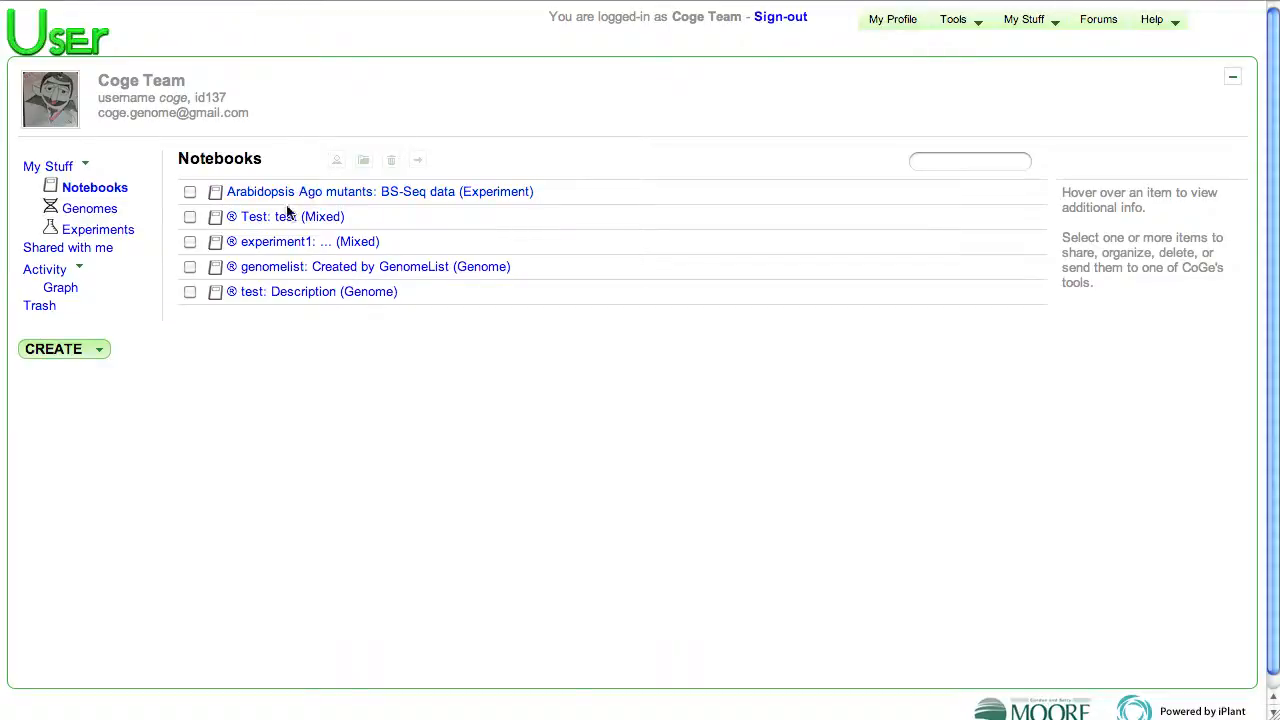
click(56, 348)
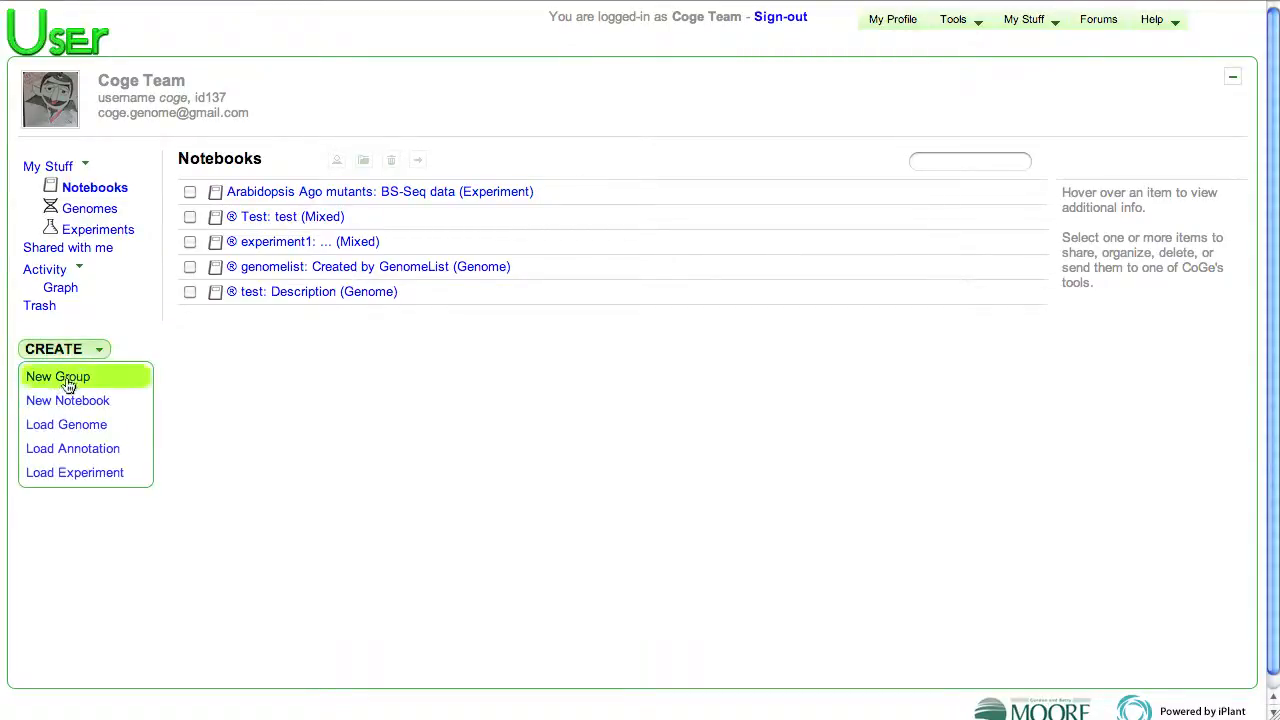
mouse_move(68, 400)
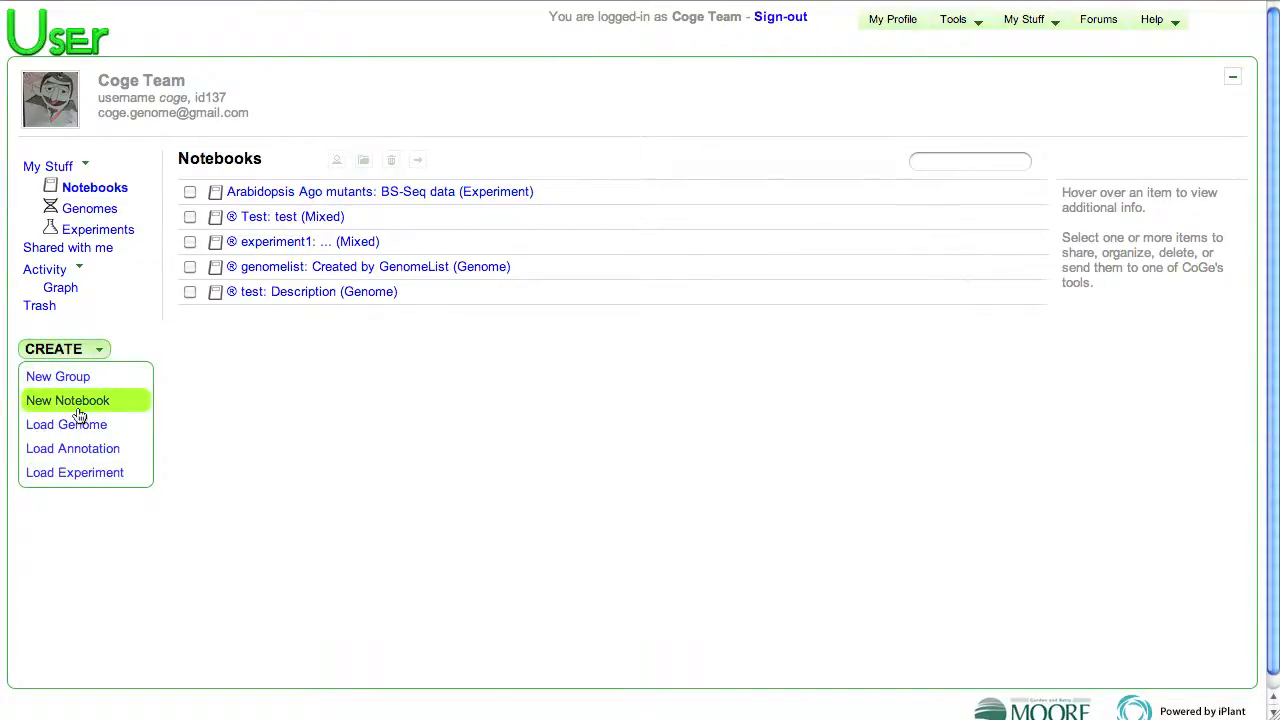
click(380, 192)
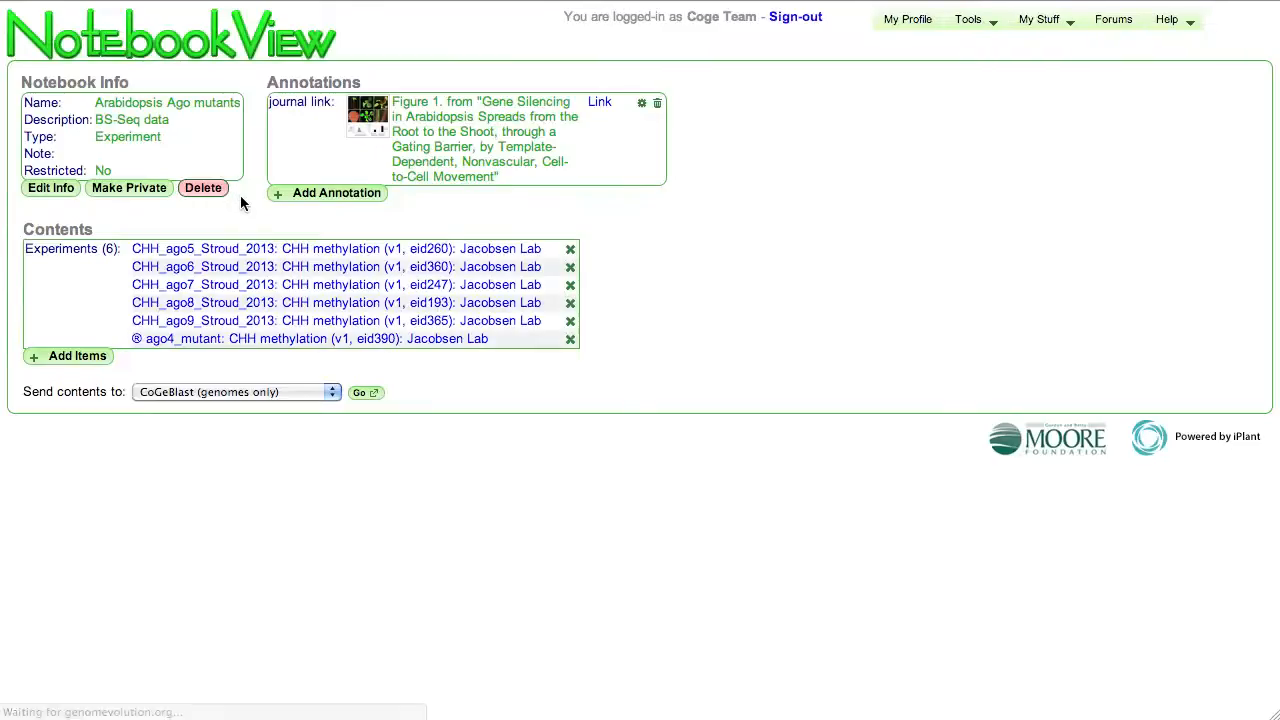
- Add an experiment found by searching 'ago' to the notebook
click(68, 356)
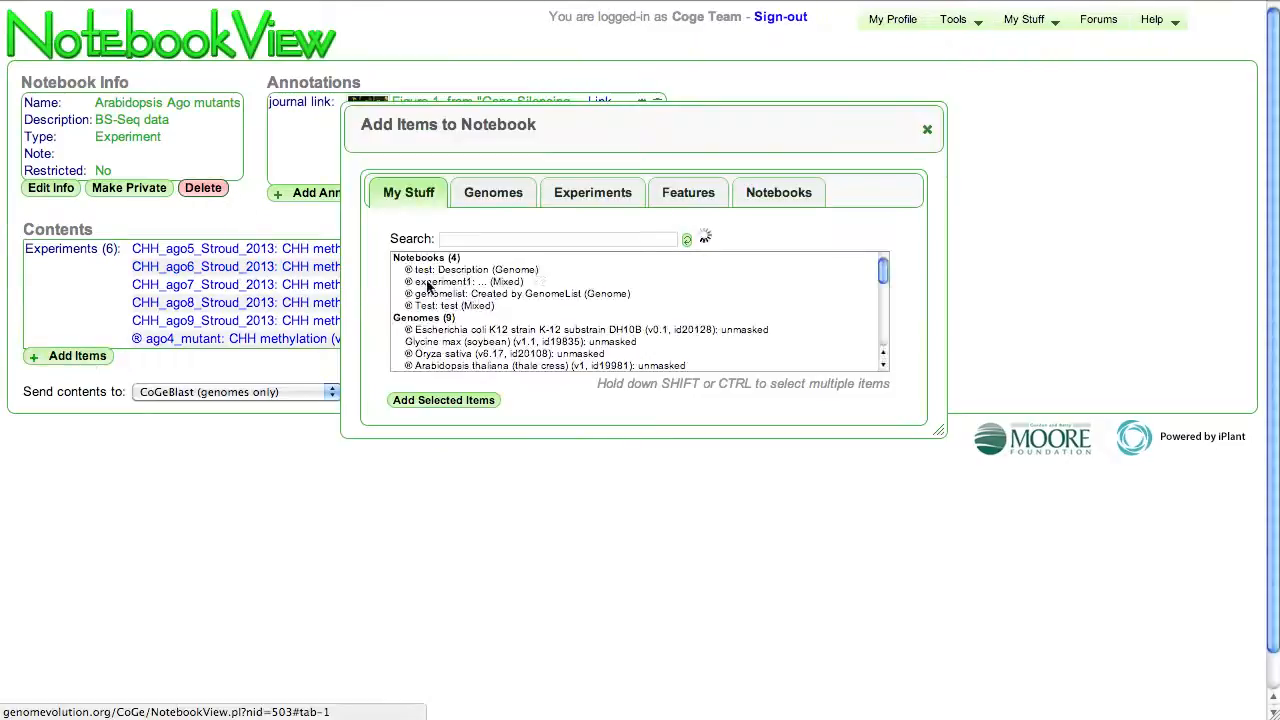
click(592, 192)
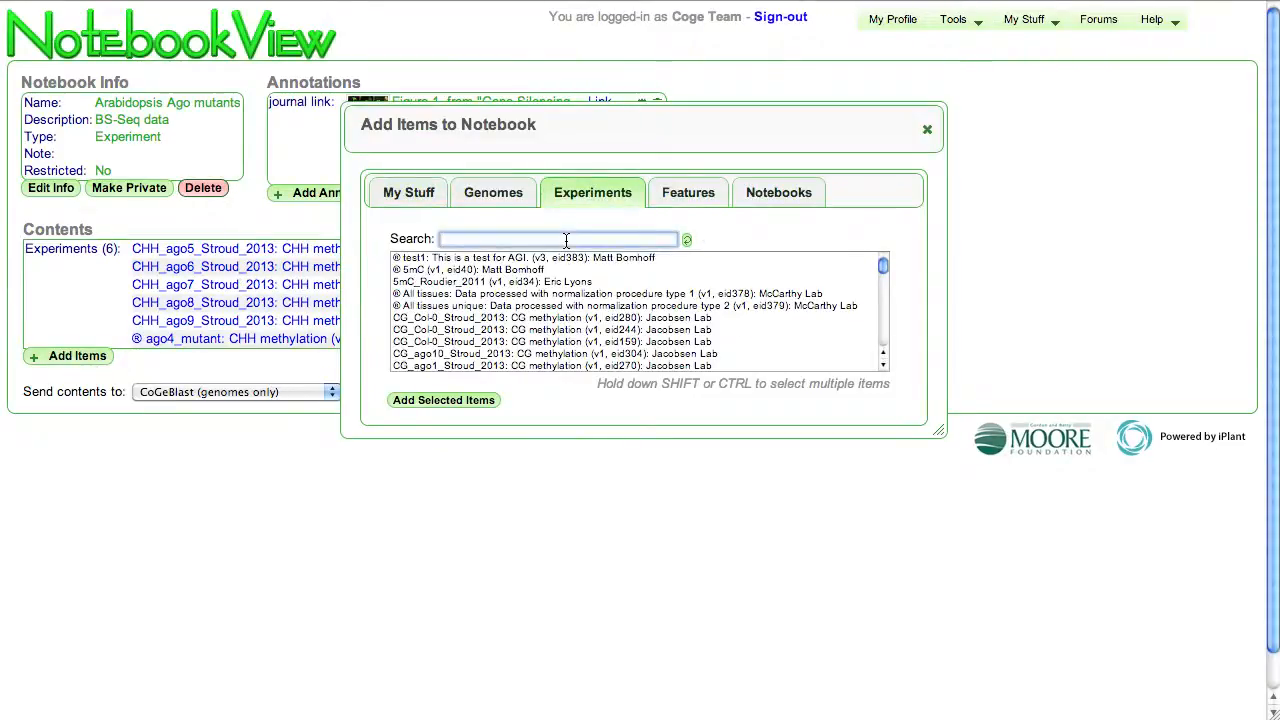
text(ago)
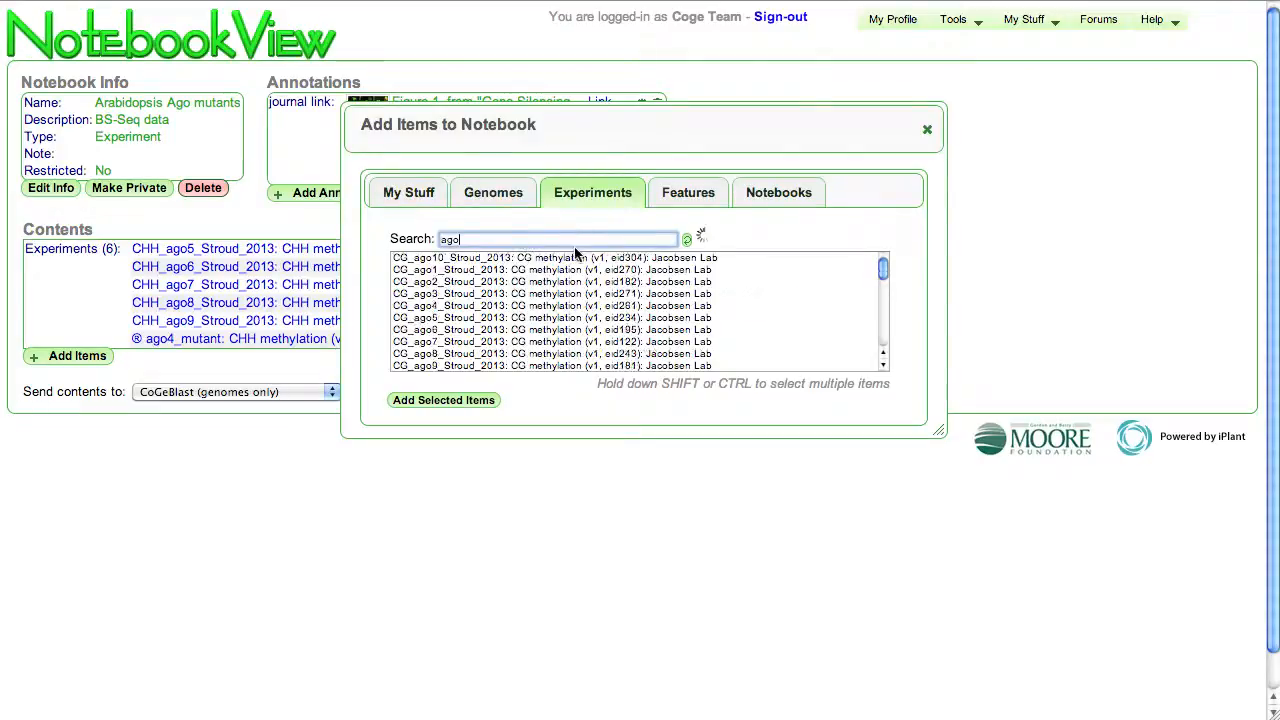
scroll(down, 3)
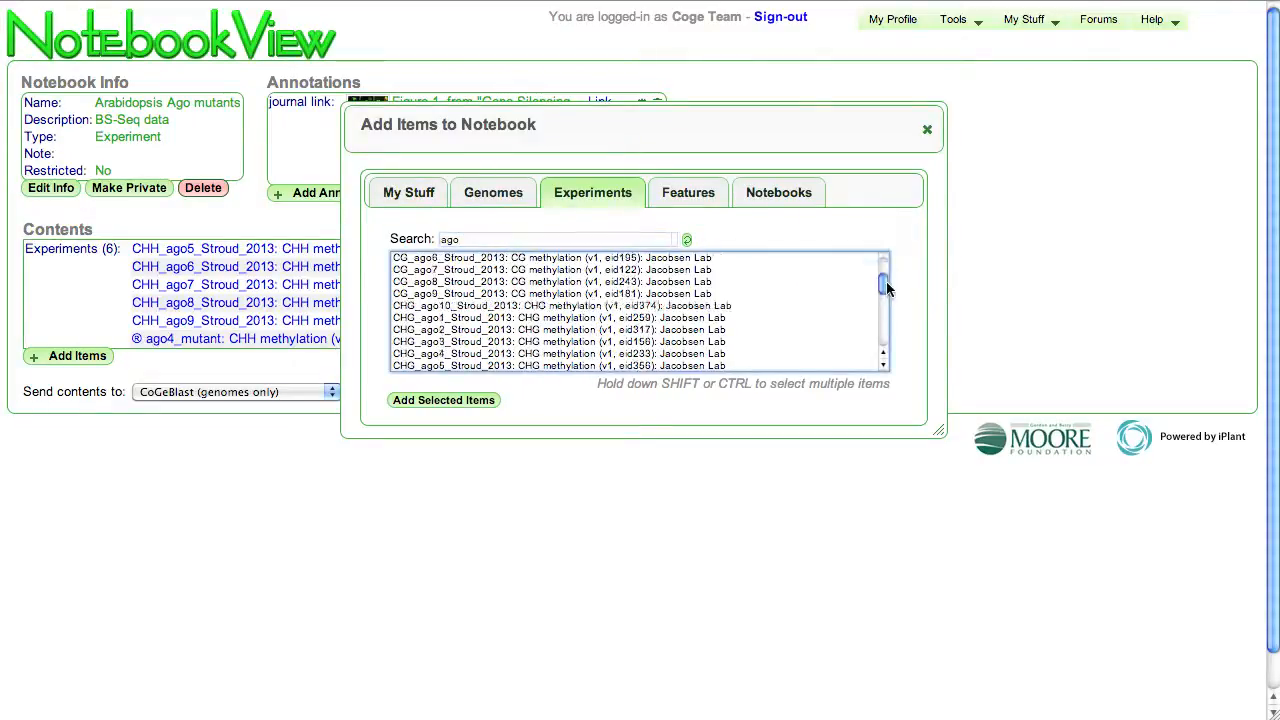
scroll(down, 3)
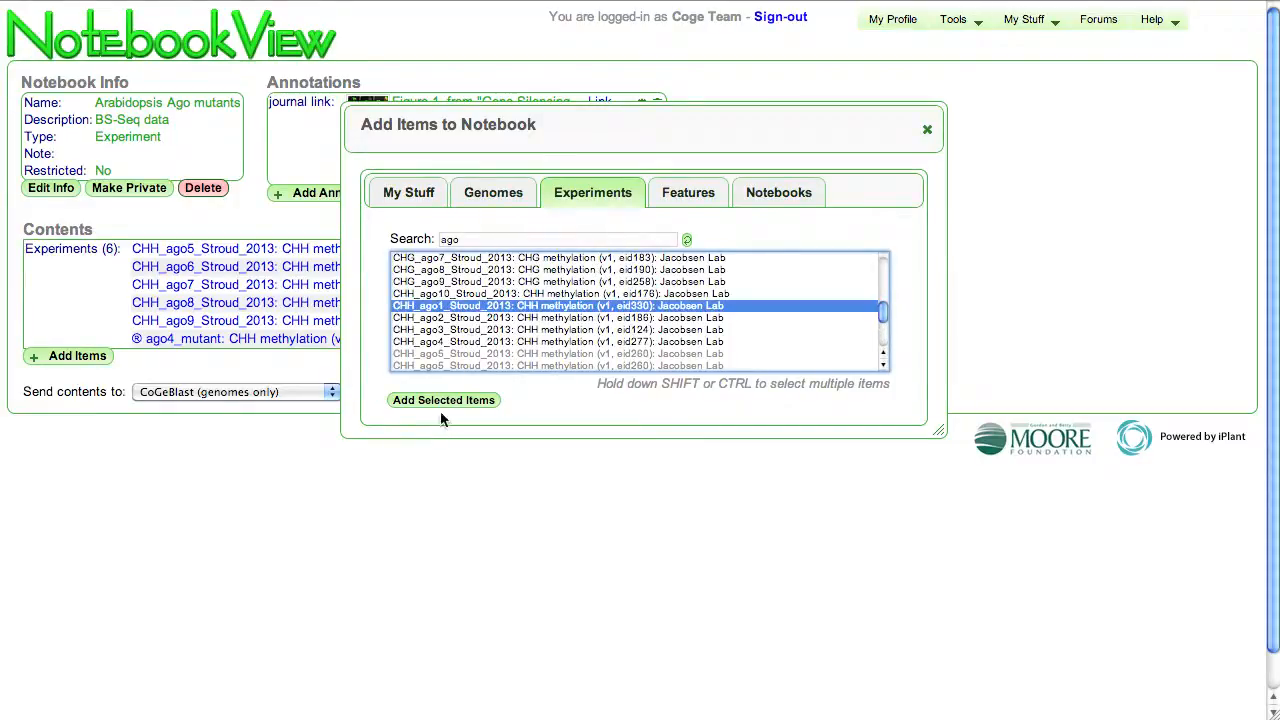
click(444, 400)
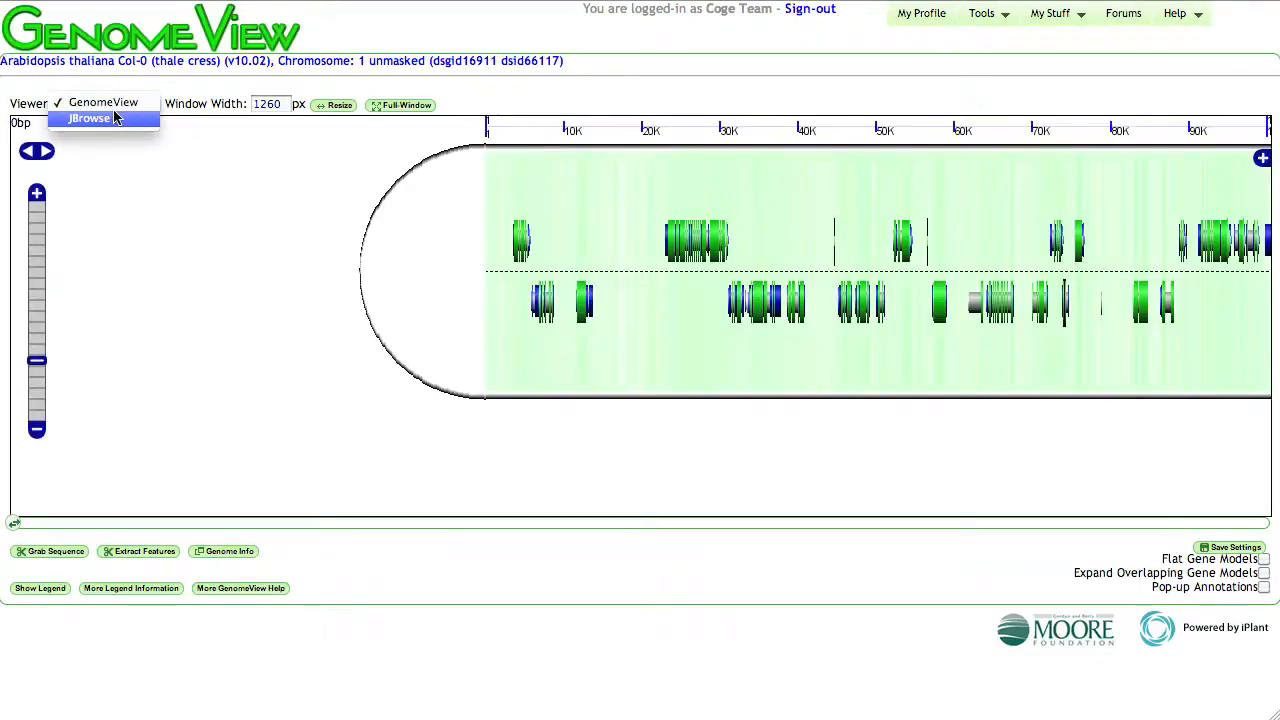
- Show the genome in JBrowse with gene models, CHH_ago5_Stroud_2013 and the Ago mutants notebook track over 9 Kb
click(88, 118)
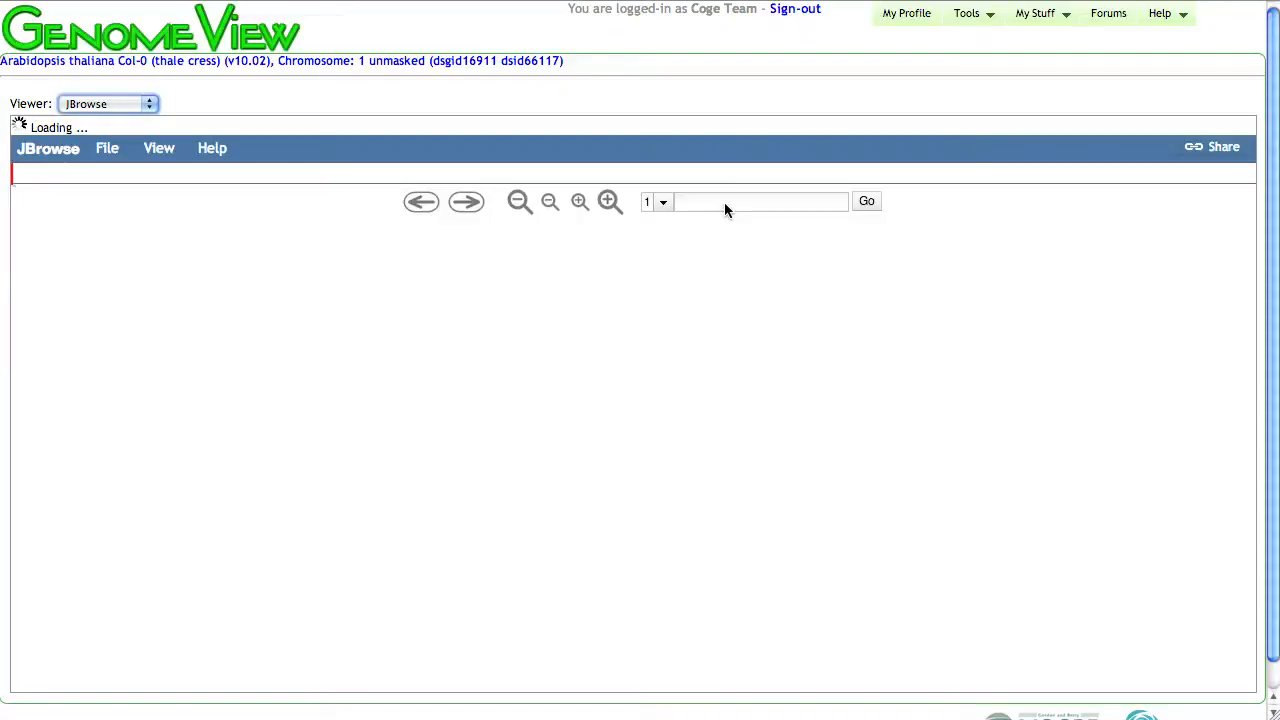
click(1160, 12)
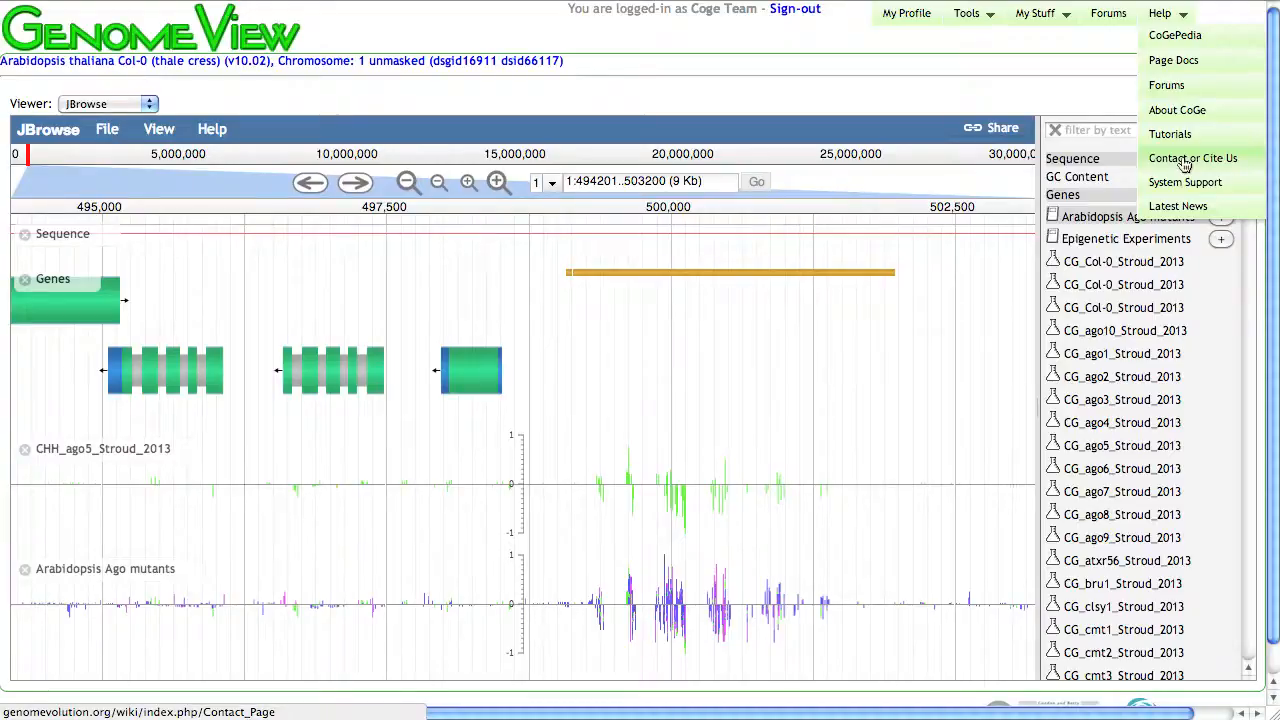
click(1160, 12)
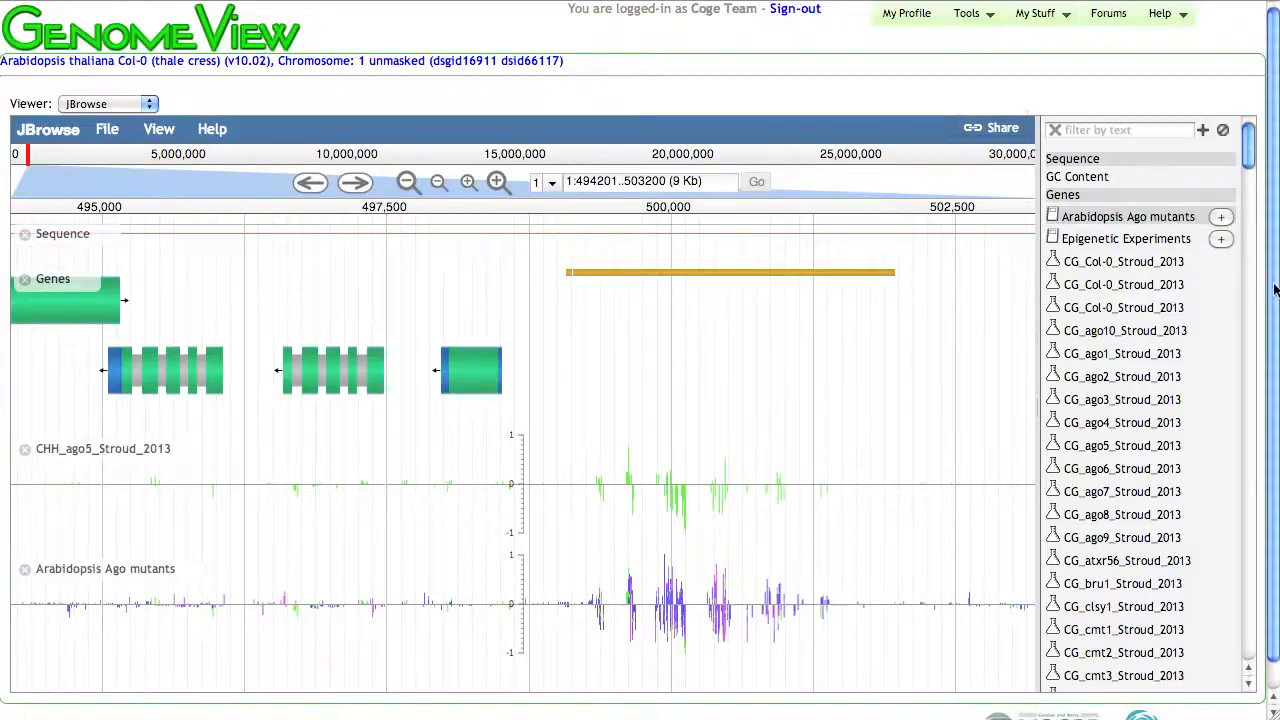
scroll(down, 3)
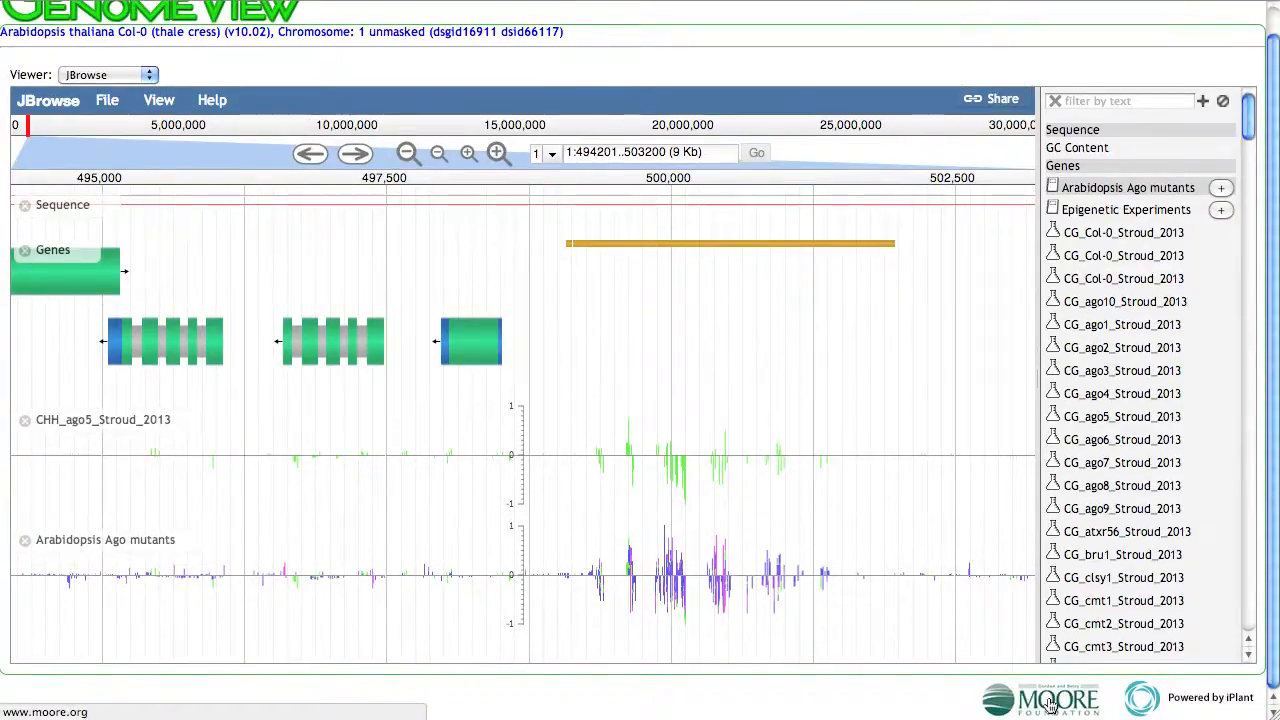